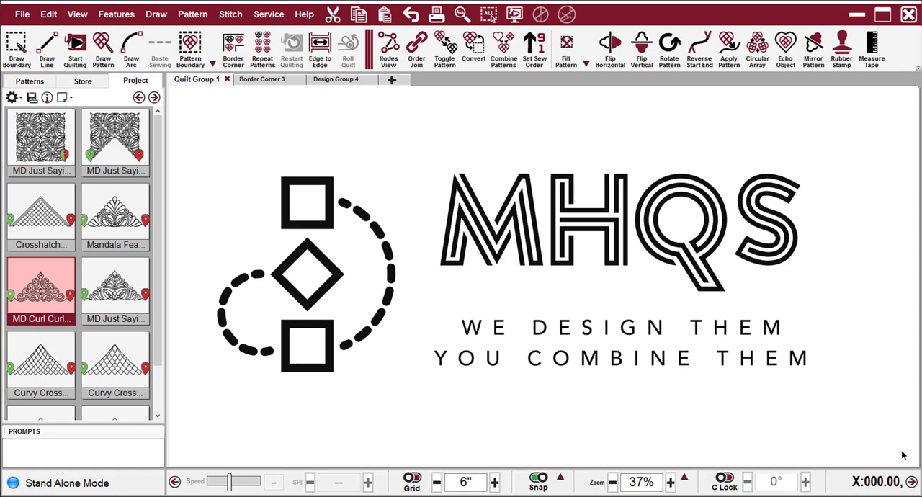
# Show Design Group 4 with the photo of the quilted pink curl-and-crosshatch border
pyautogui.click(337, 79)
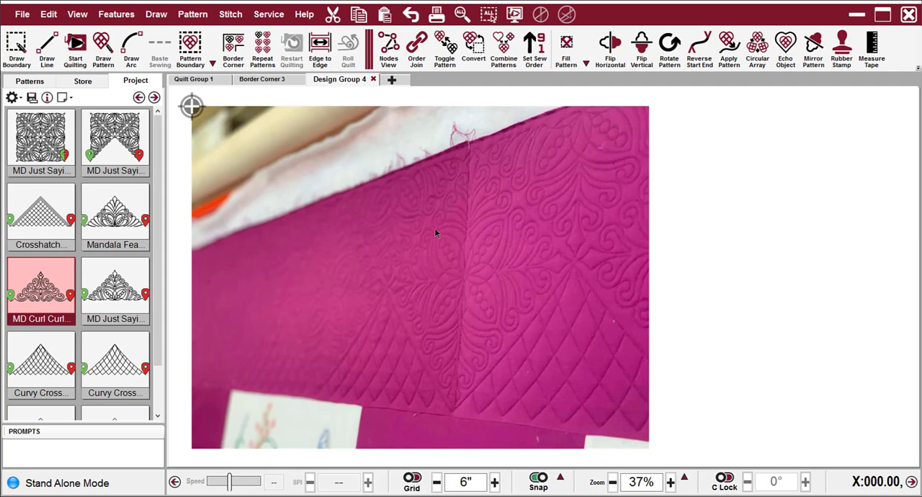
# Show the Border Corner 3 square border of repeating curl-and-crosshatch motifs
pyautogui.click(266, 79)
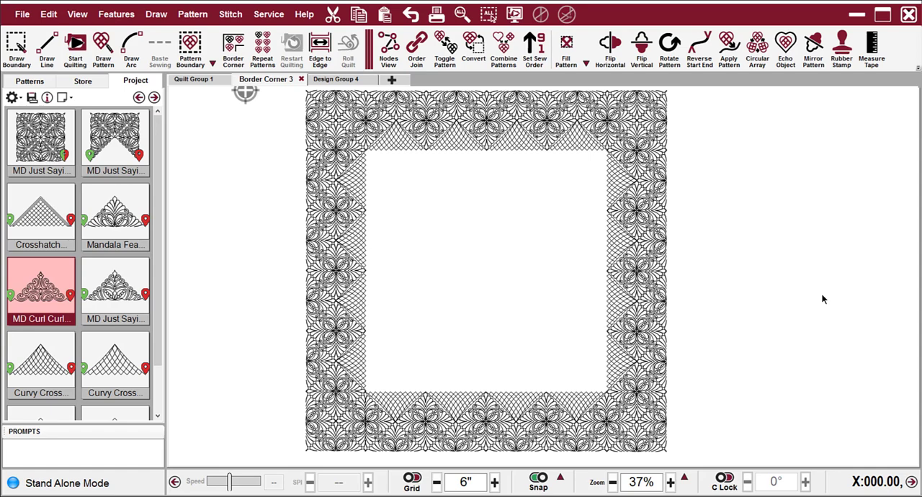
pyautogui.moveTo(386, 137)
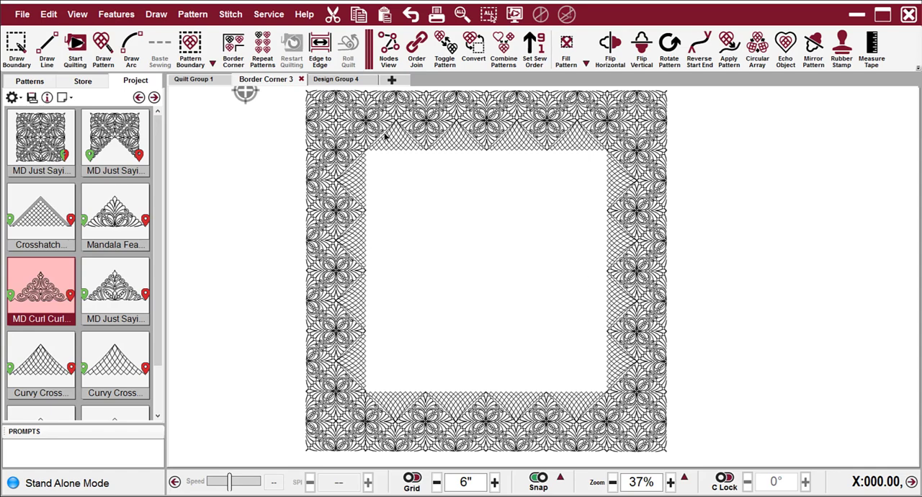
pyautogui.moveTo(683, 140)
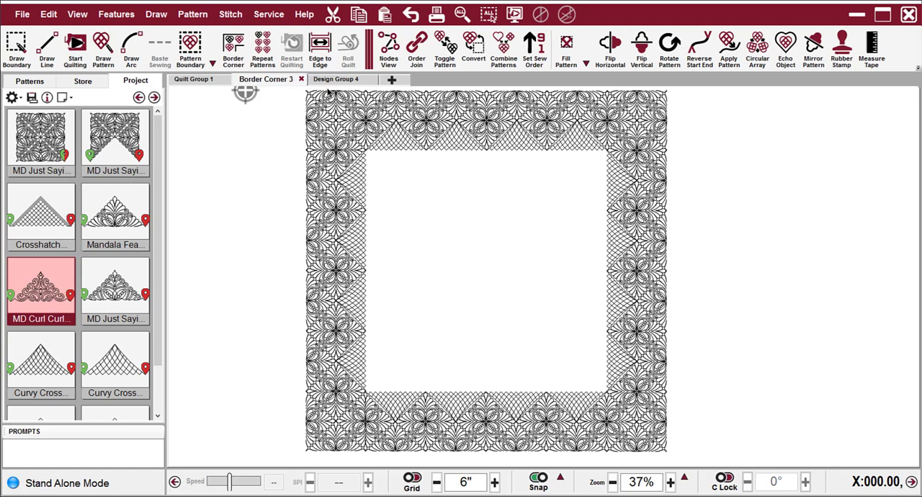
pyautogui.moveTo(200, 106)
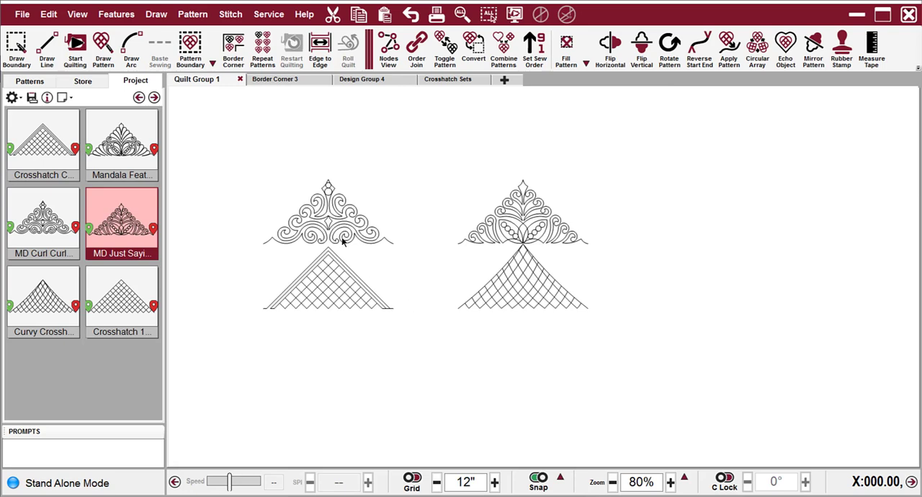
pyautogui.moveTo(343, 307)
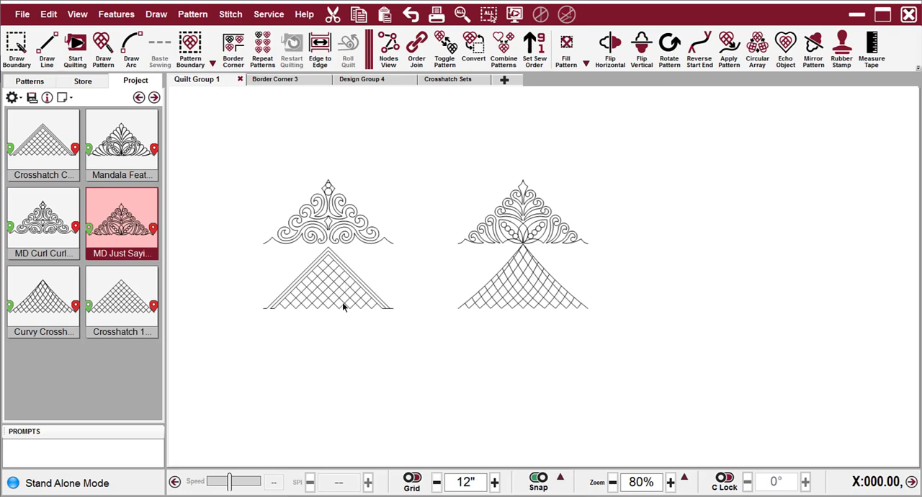
pyautogui.moveTo(380, 339)
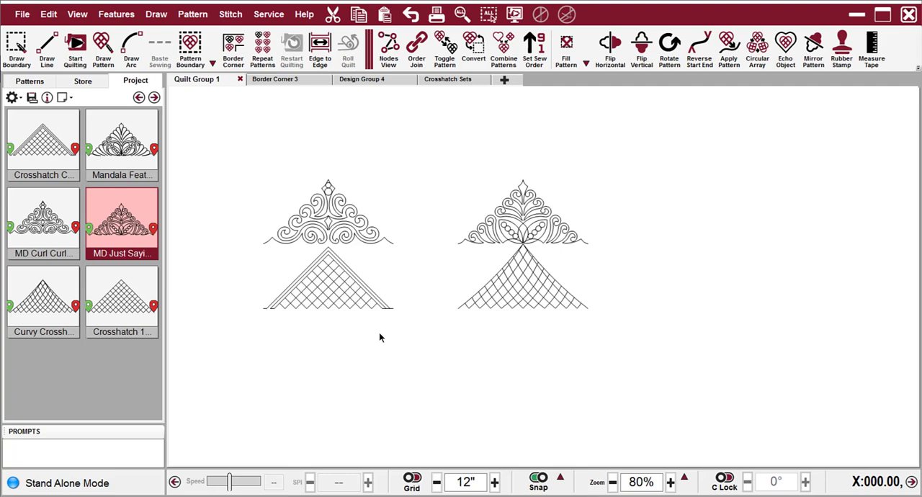
pyautogui.moveTo(551, 356)
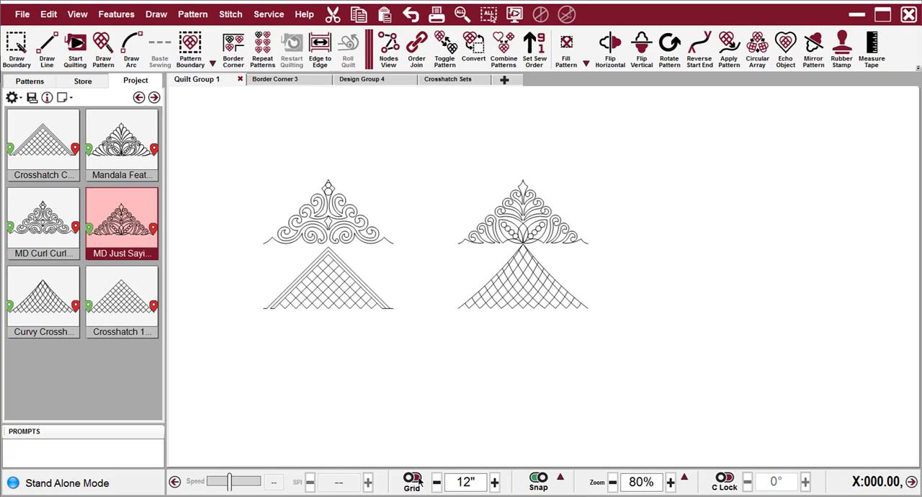
# Turn on the background grid behind the triangle corner motifs
pyautogui.click(412, 478)
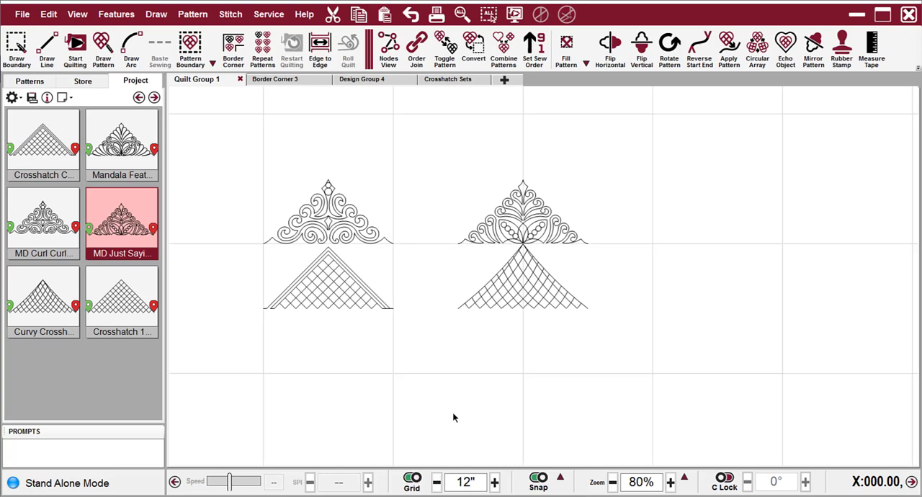
pyautogui.moveTo(360, 396)
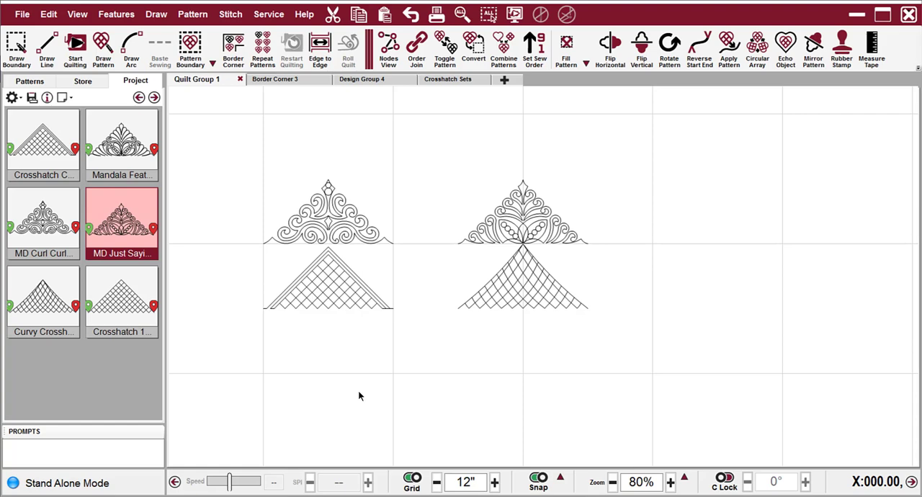
pyautogui.moveTo(314, 353)
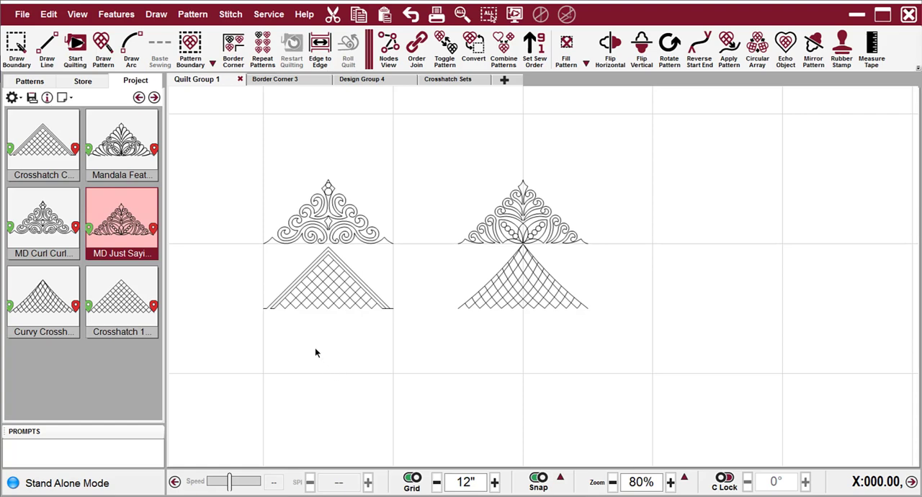
pyautogui.moveTo(332, 325)
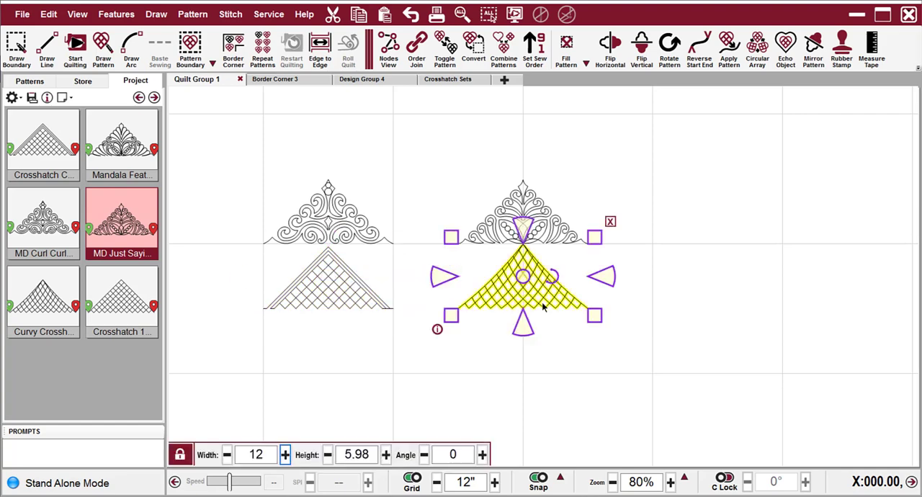
pyautogui.moveTo(526, 317)
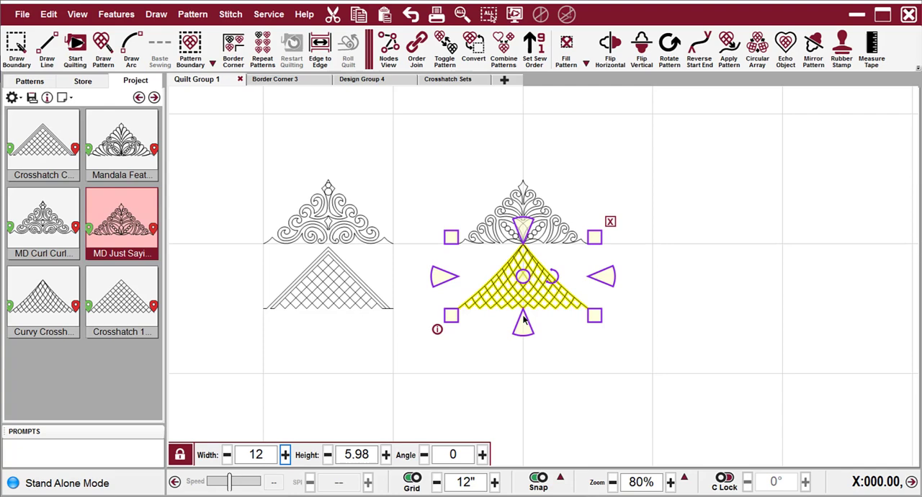
pyautogui.moveTo(303, 323)
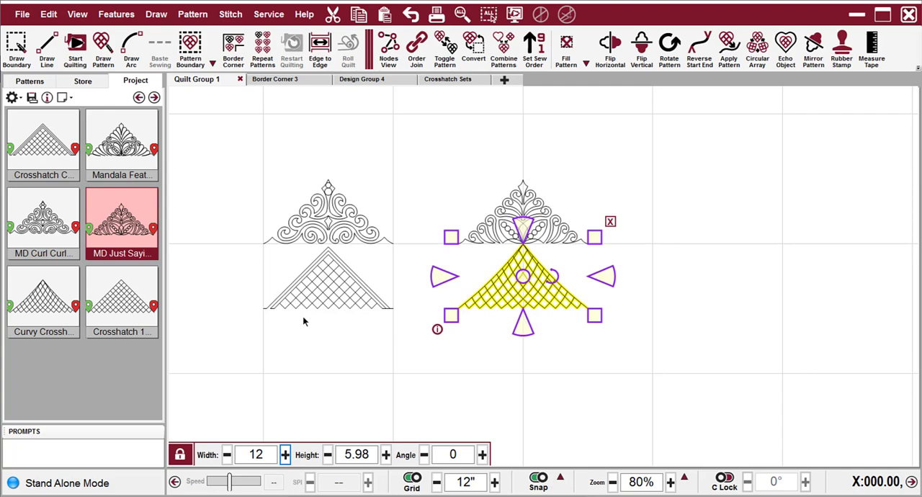
pyautogui.moveTo(225, 338)
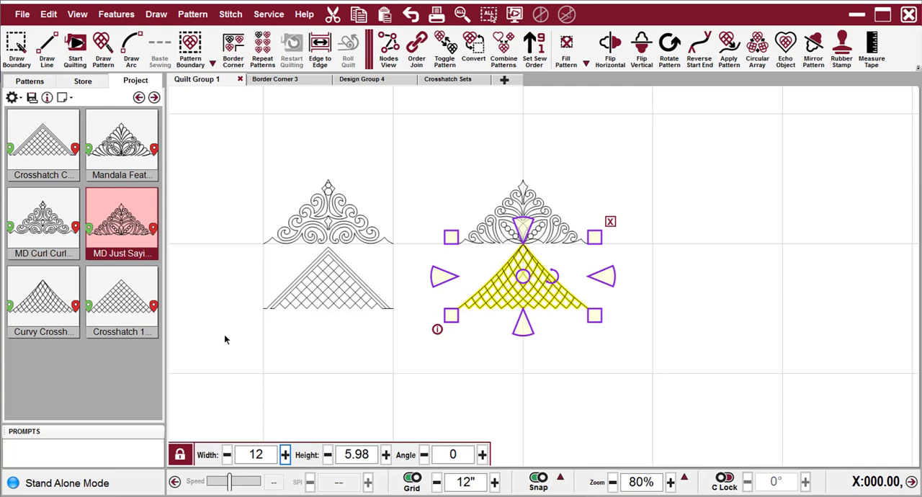
pyautogui.moveTo(313, 357)
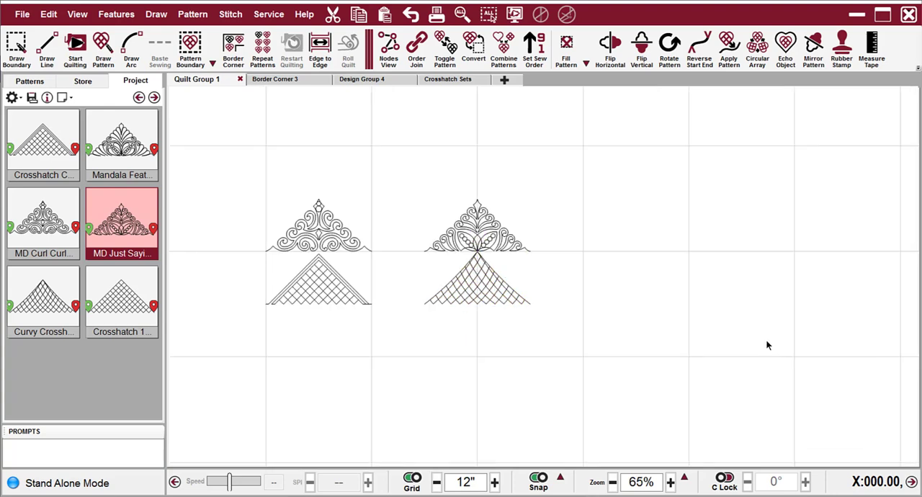
pyautogui.moveTo(127, 229)
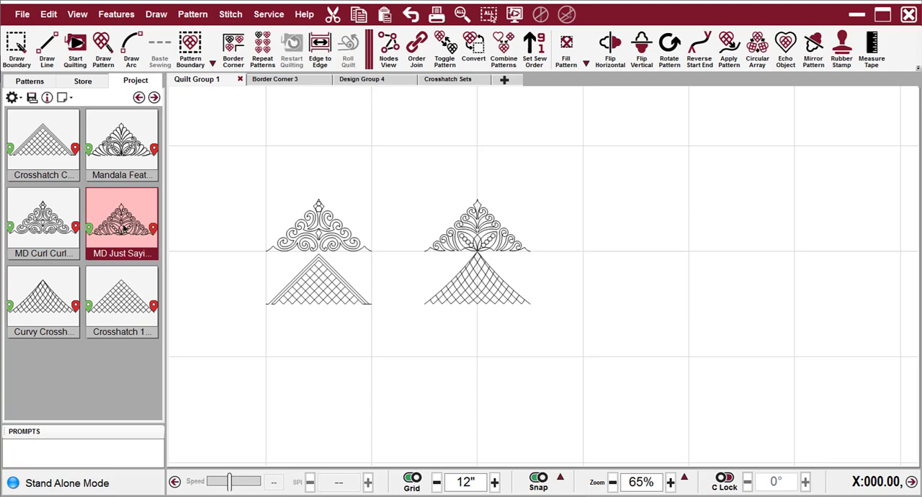
pyautogui.moveTo(104, 43)
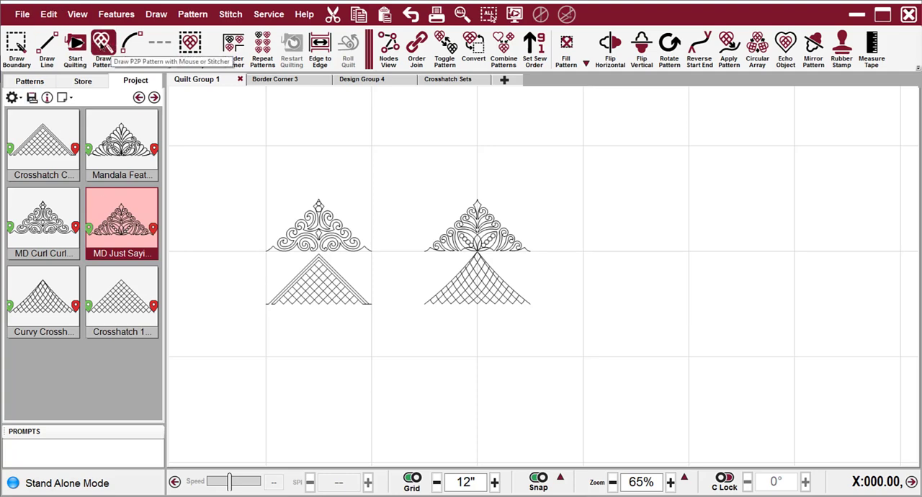
# Draw the square feathered block pattern beside the two triangle motifs and deselect it
pyautogui.click(104, 46)
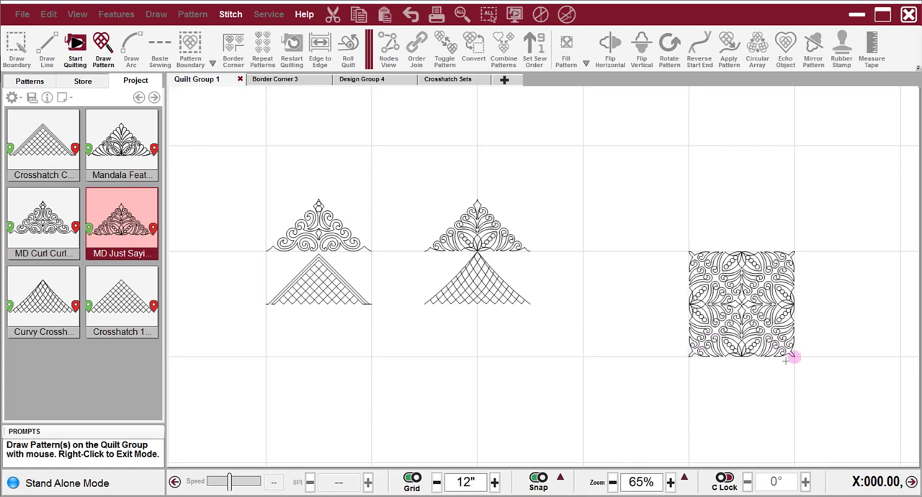
pyautogui.moveTo(756, 392)
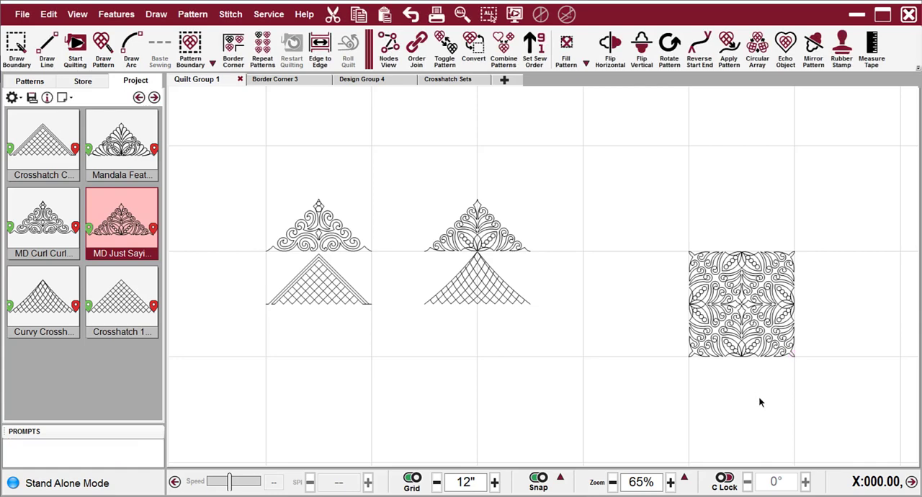
pyautogui.moveTo(899, 305)
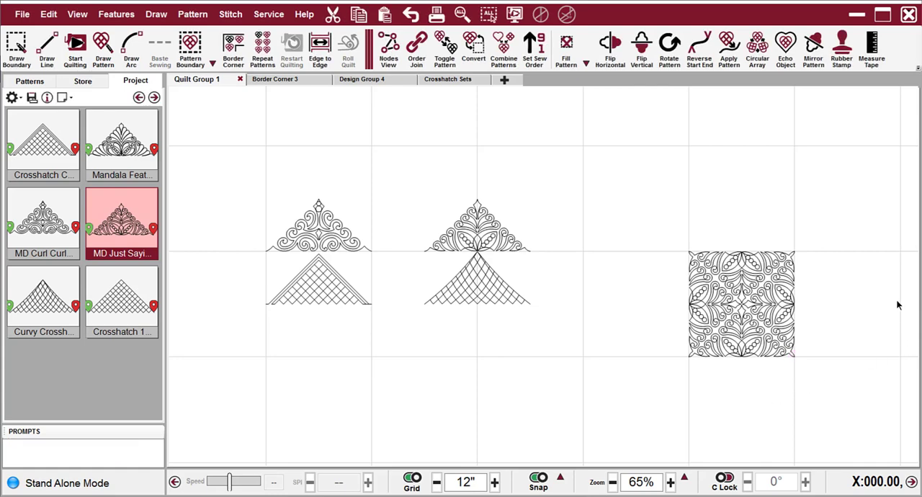
pyautogui.click(741, 303)
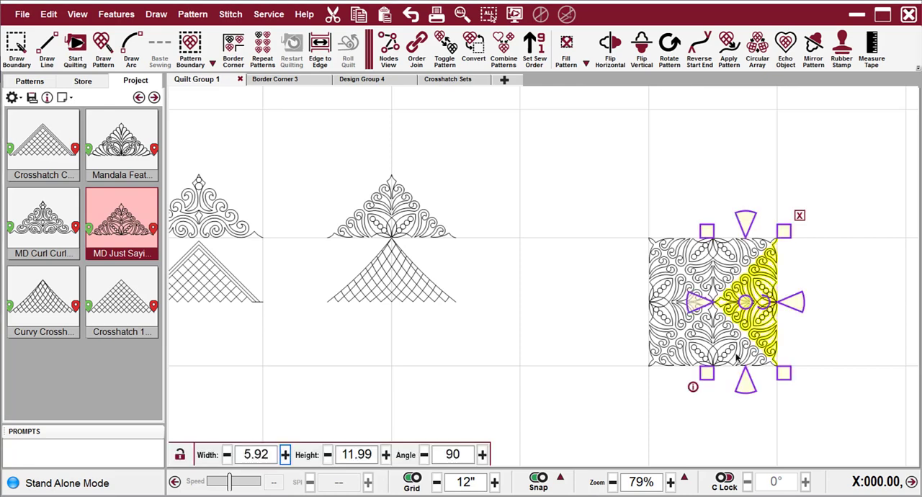
pyautogui.rightClick(738, 358)
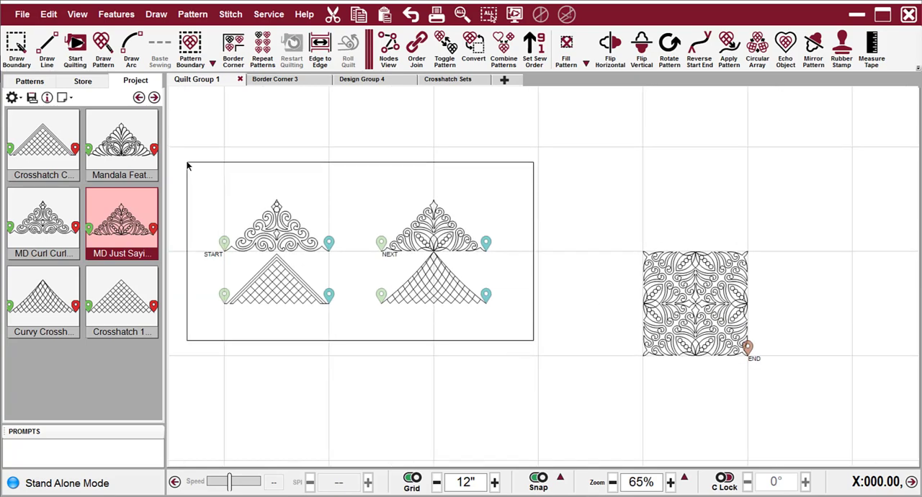
# Toggle the two triangle corner motifs to sewn so they show in red
pyautogui.click(443, 46)
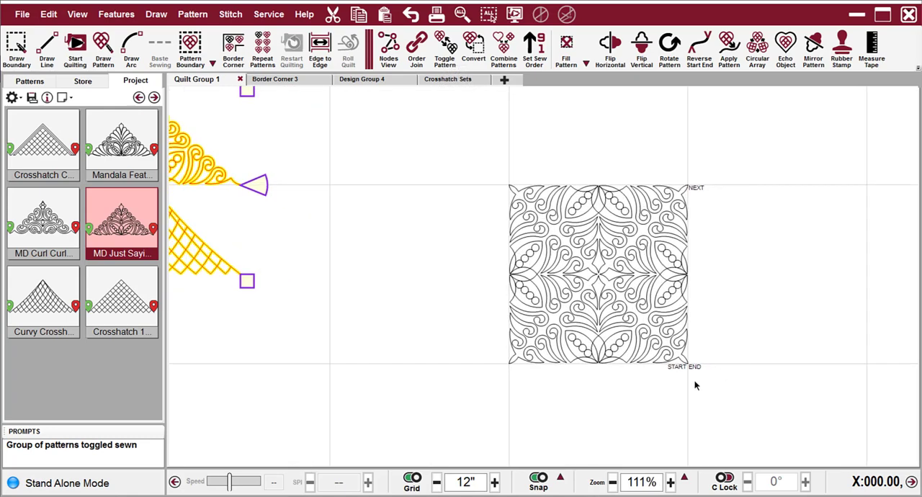
pyautogui.moveTo(690, 372)
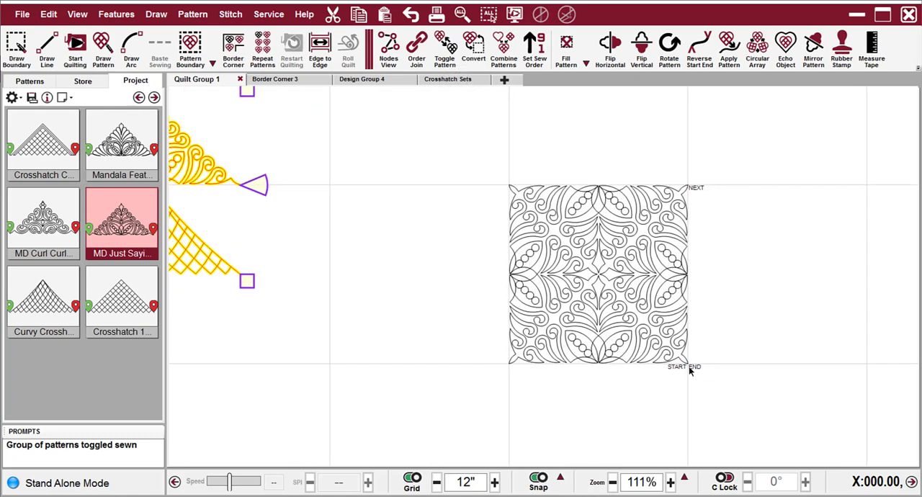
pyautogui.moveTo(691, 372)
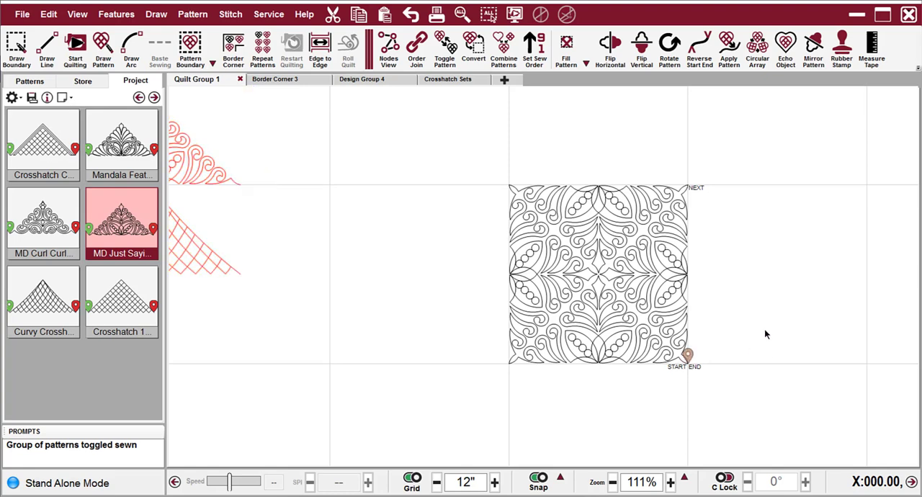
pyautogui.click(75, 46)
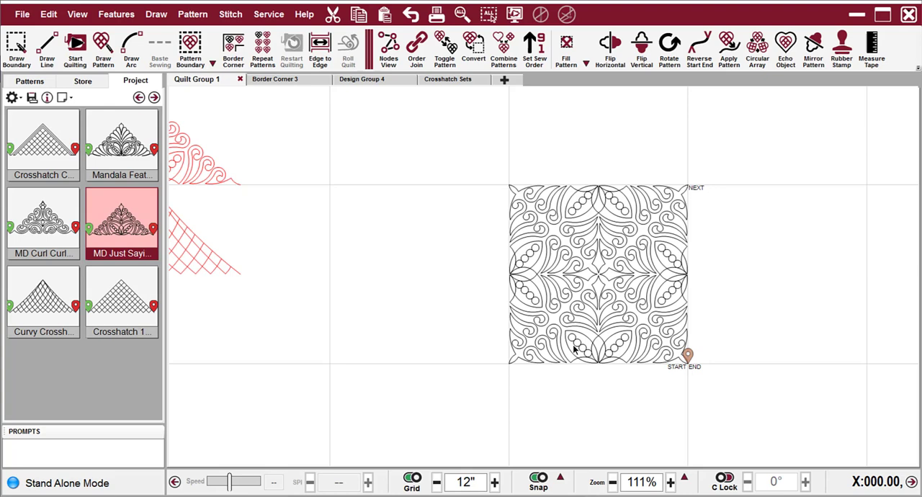
pyautogui.moveTo(615, 366)
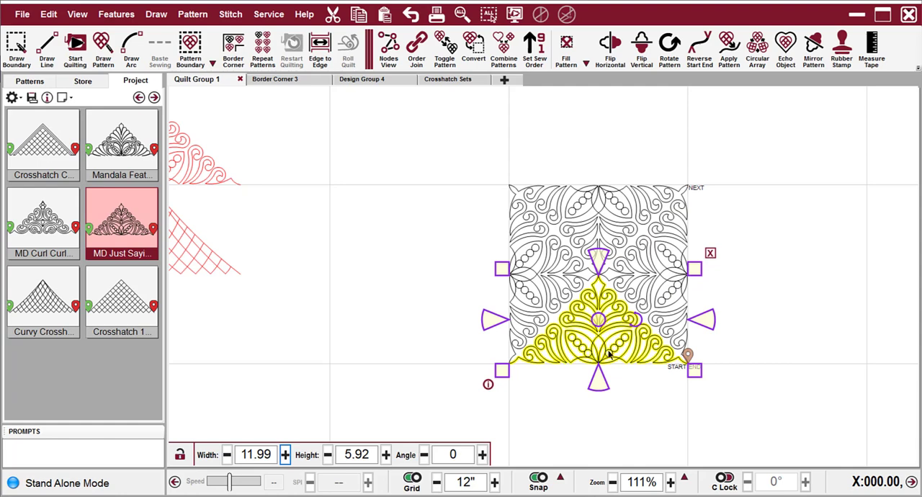
pyautogui.moveTo(789, 187)
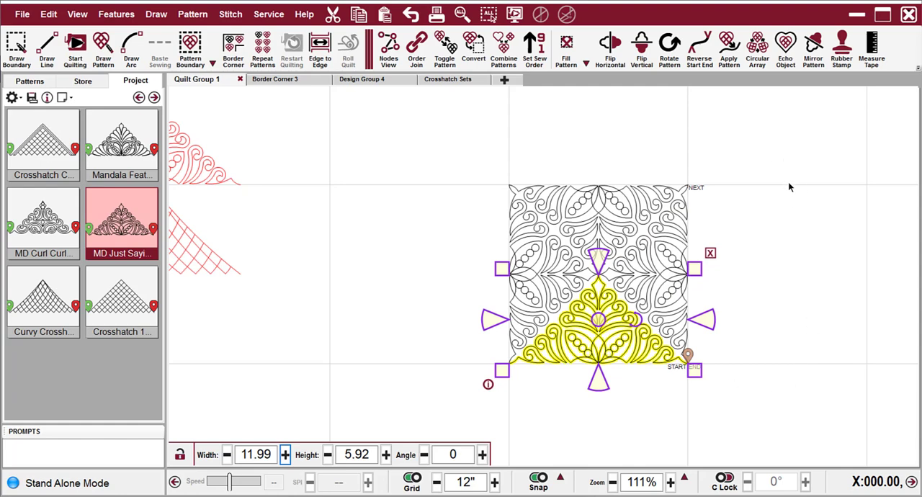
pyautogui.moveTo(686, 280)
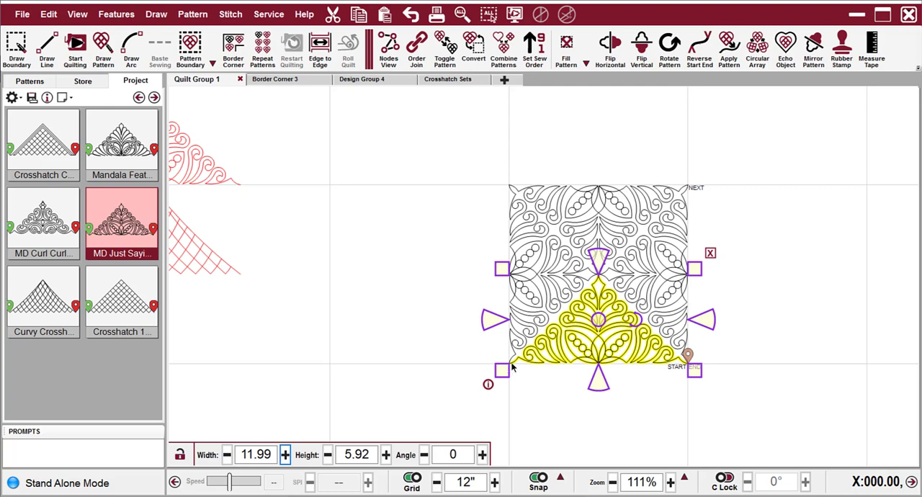
pyautogui.moveTo(703, 381)
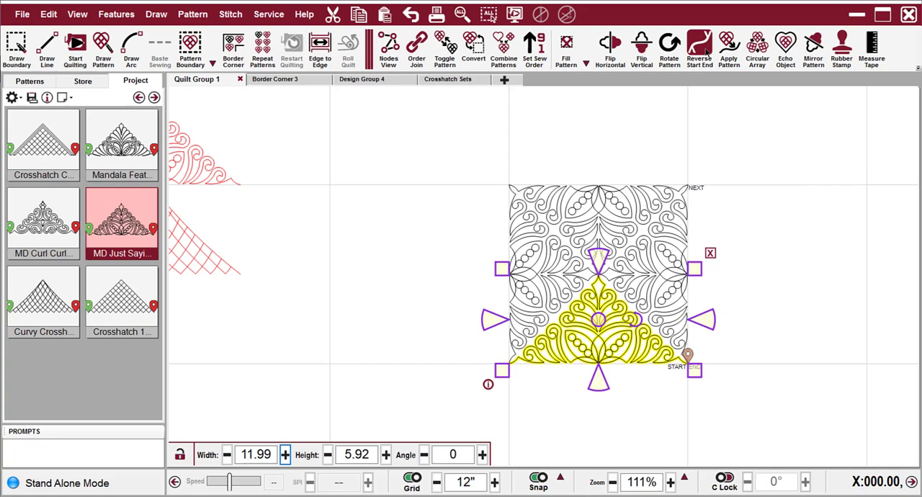
# Reverse the bottom triangle's start/end and Order Join the halves into one continuous pattern
pyautogui.click(697, 45)
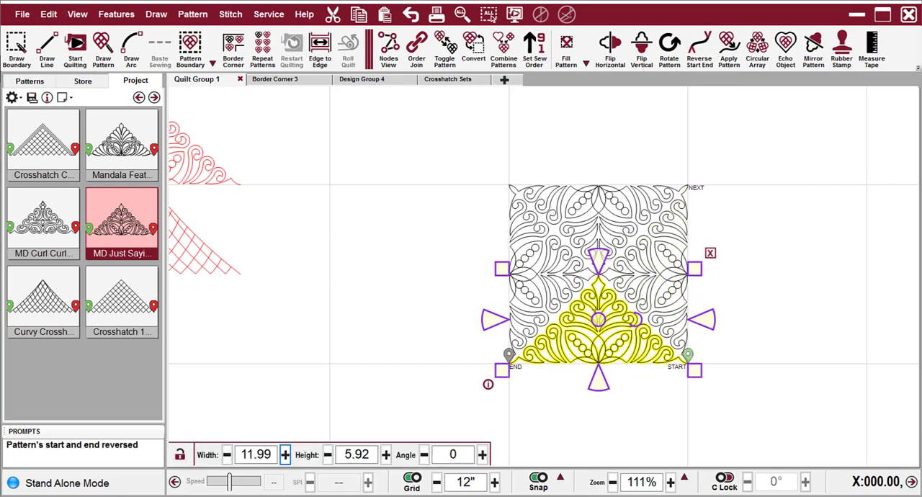
pyautogui.click(416, 46)
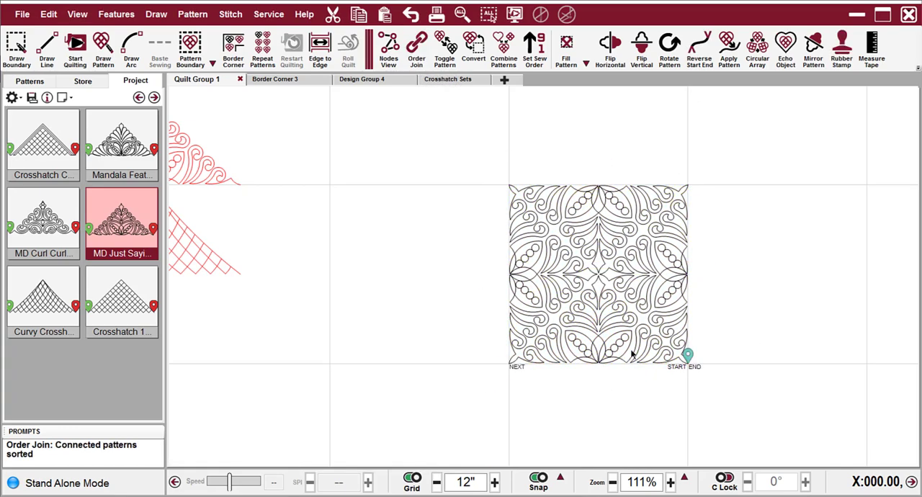
pyautogui.moveTo(696, 362)
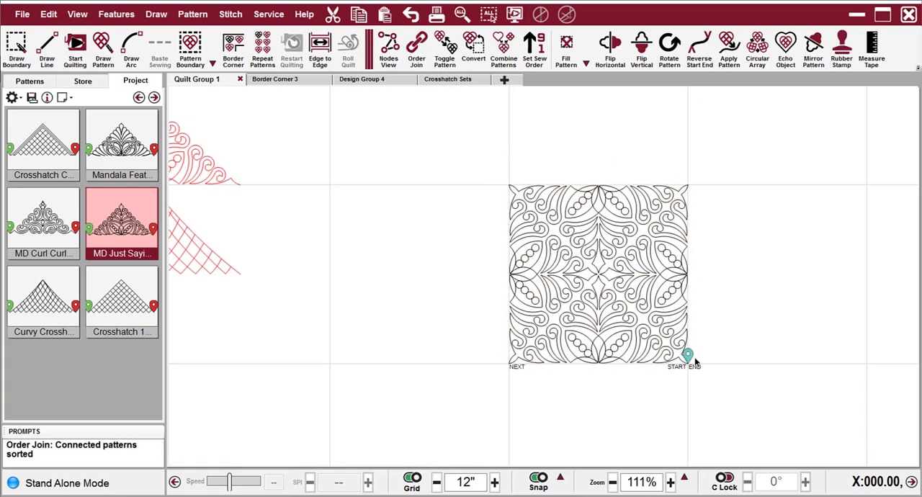
pyautogui.click(75, 46)
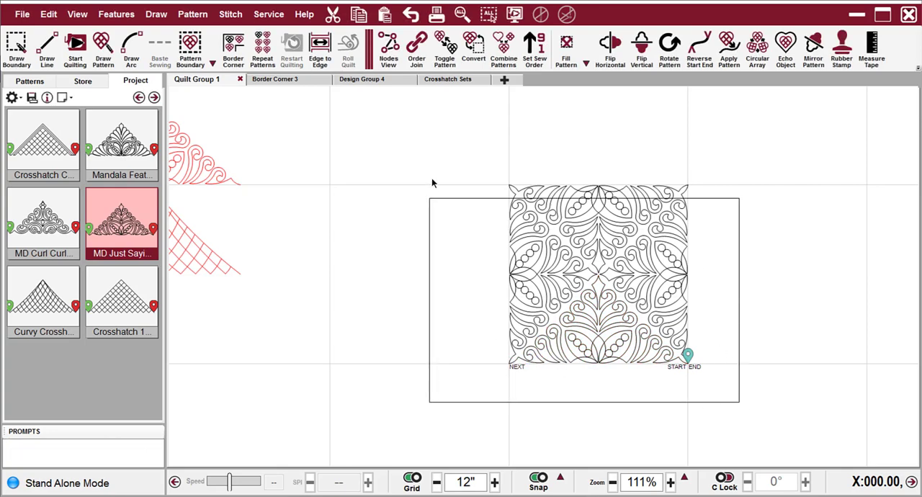
# Save the whole square design under the name MD Just Sayin Corner
pyautogui.click(597, 274)
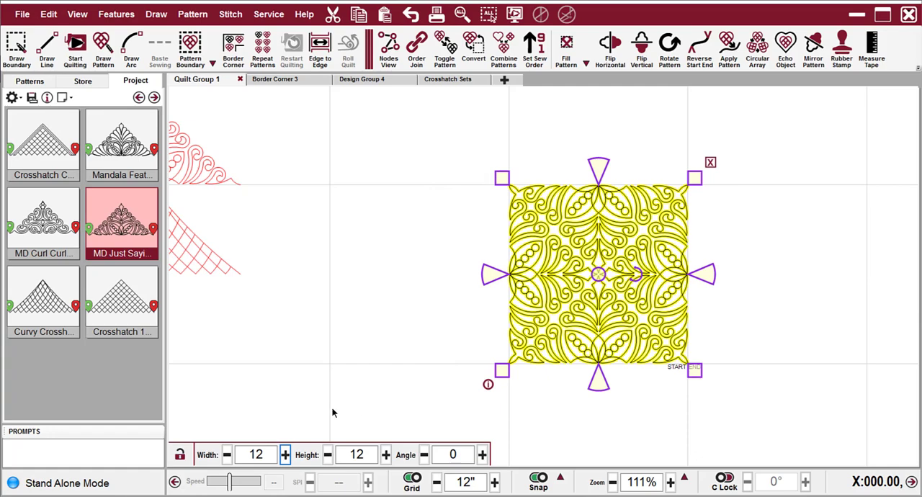
pyautogui.moveTo(603, 312)
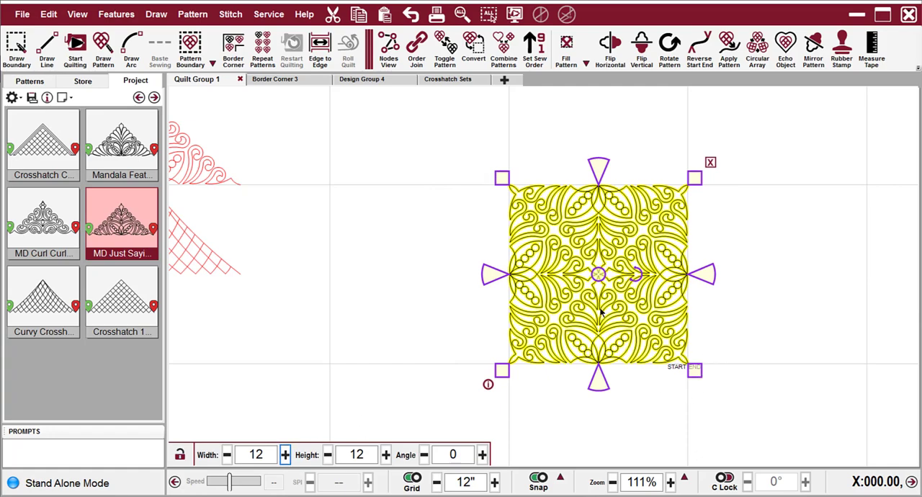
pyautogui.moveTo(602, 234)
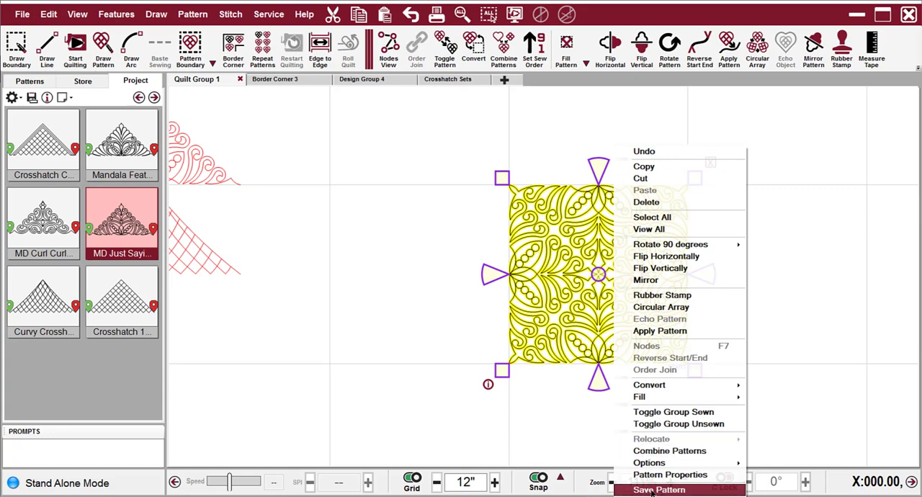
pyautogui.click(659, 490)
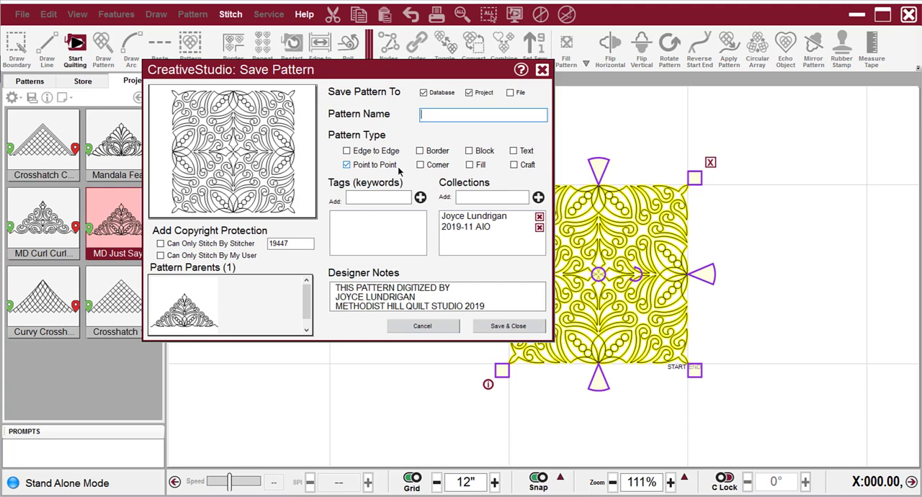
pyautogui.write('MD Just Sa')
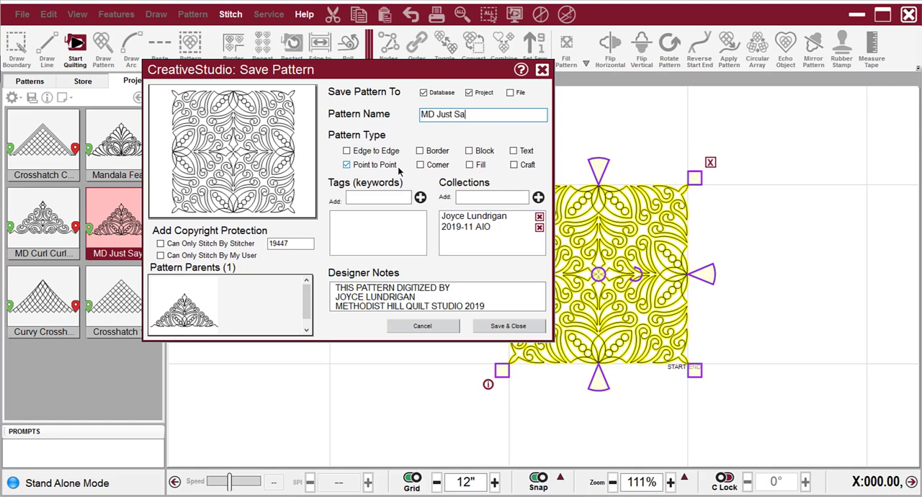
pyautogui.write('yin Corner')
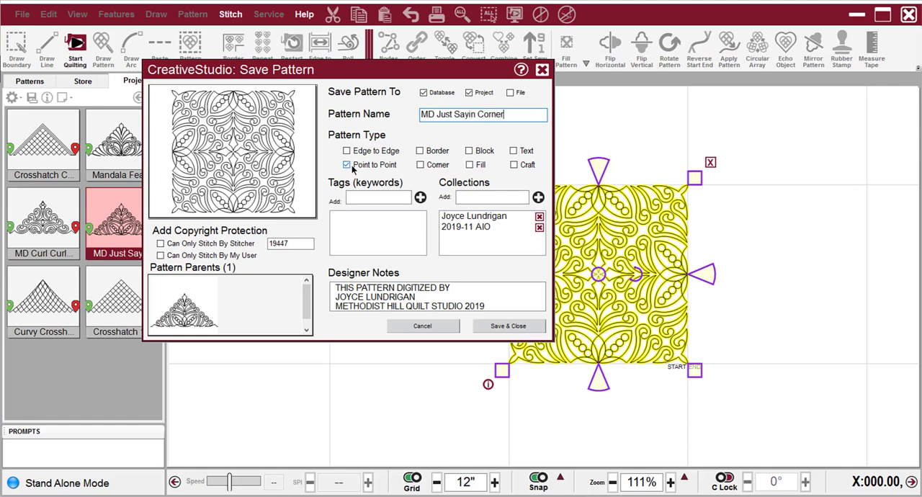
# Classify it as a Corner and Block pattern and save it to the database
pyautogui.click(418, 165)
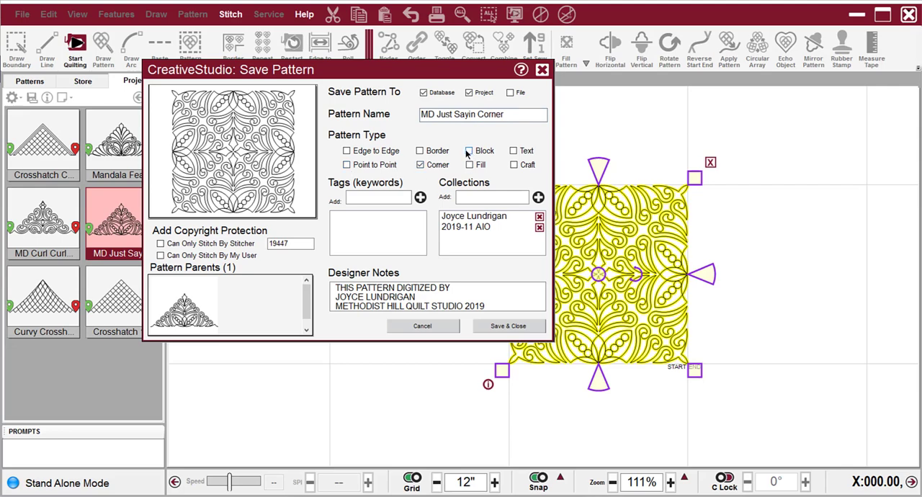
pyautogui.click(469, 150)
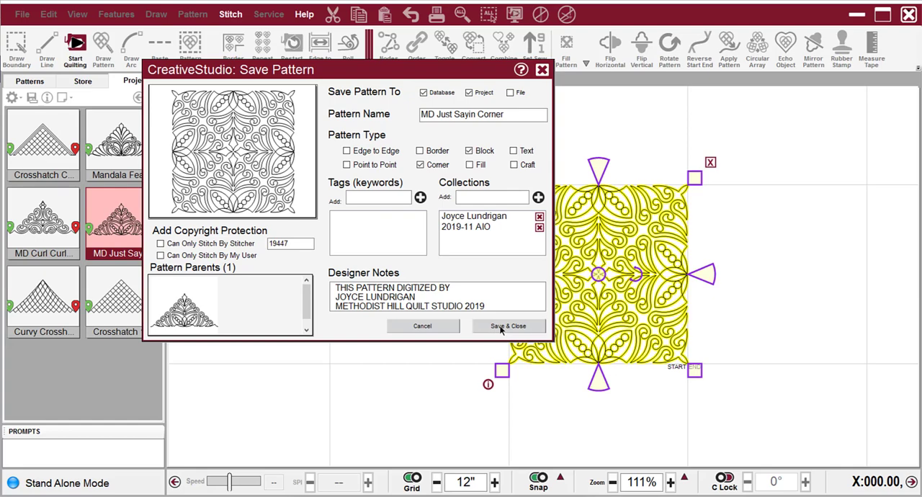
pyautogui.click(507, 326)
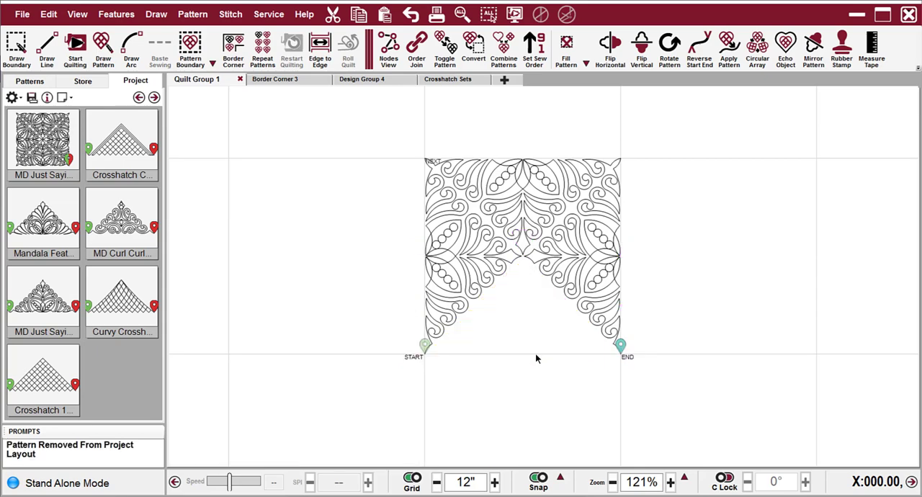
pyautogui.moveTo(424, 355)
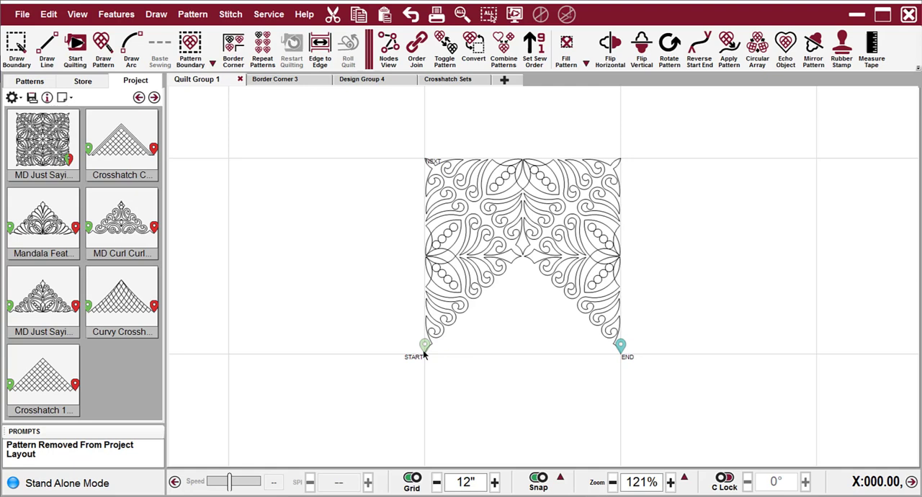
pyautogui.moveTo(561, 348)
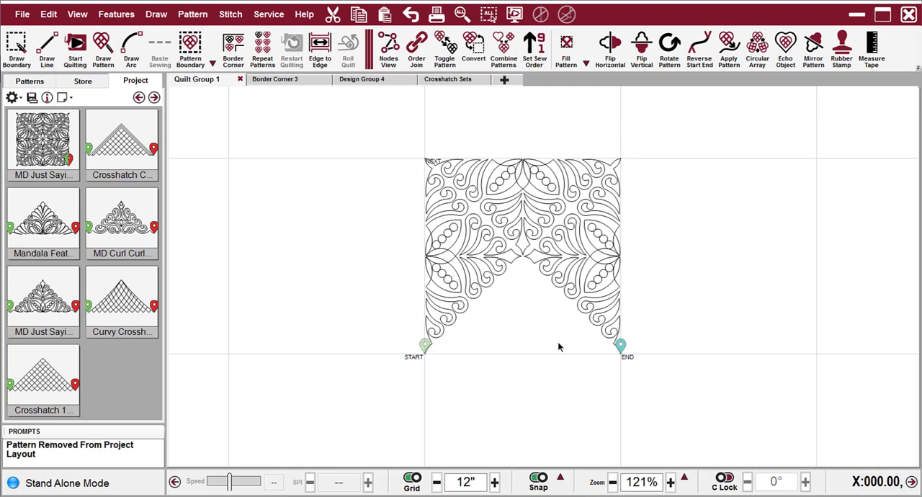
pyautogui.moveTo(703, 402)
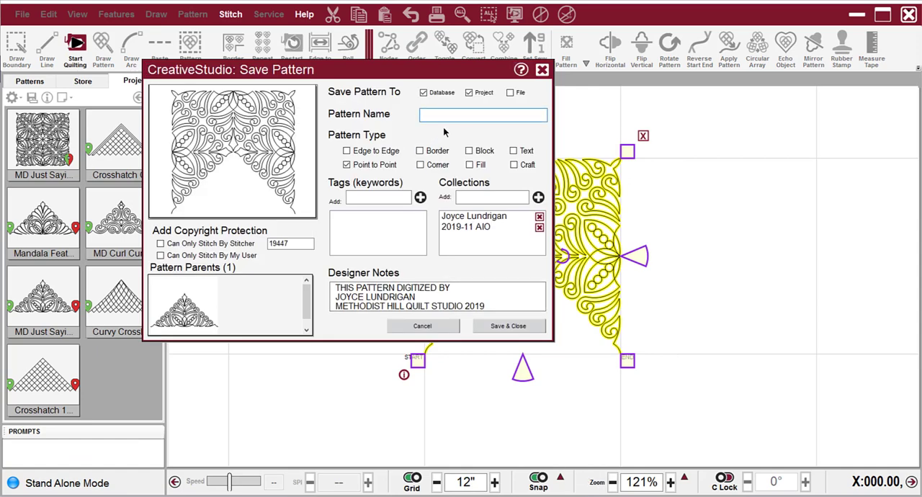
# Name the pattern Just Sayin Border, classify it as Border, and save it to the database
pyautogui.write('Just Sayin B')
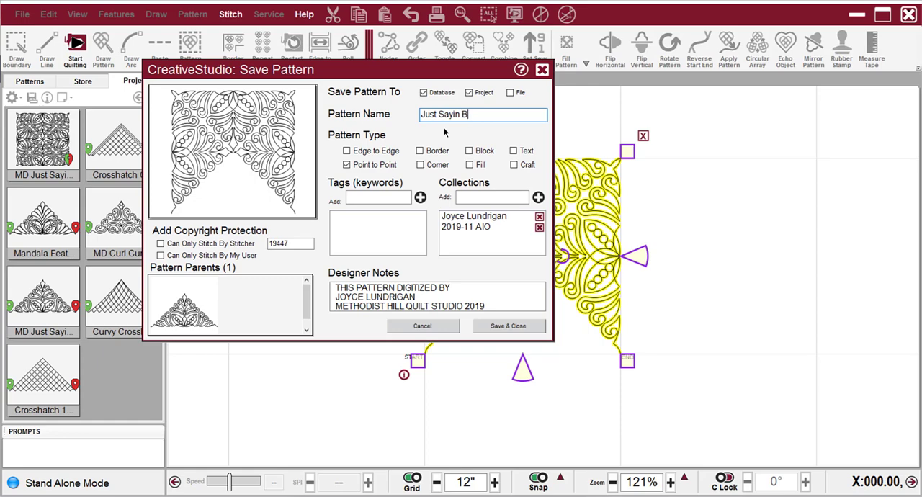
pyautogui.write('order')
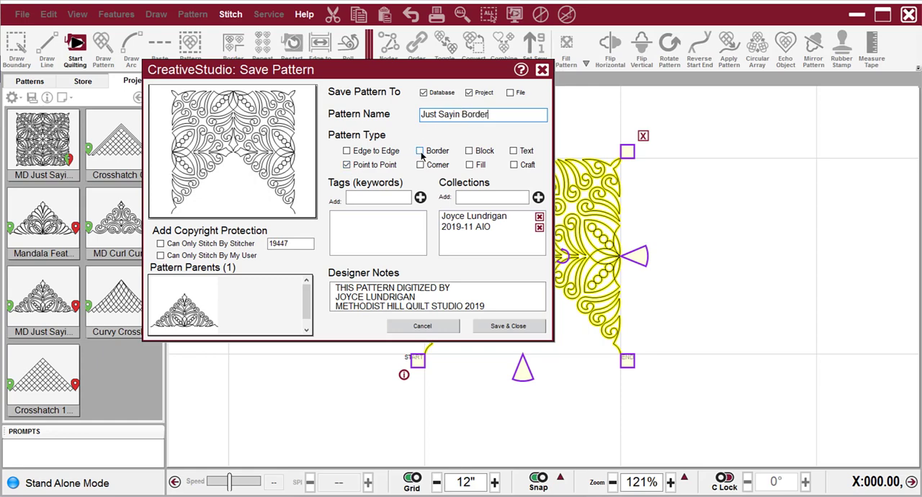
pyautogui.click(419, 150)
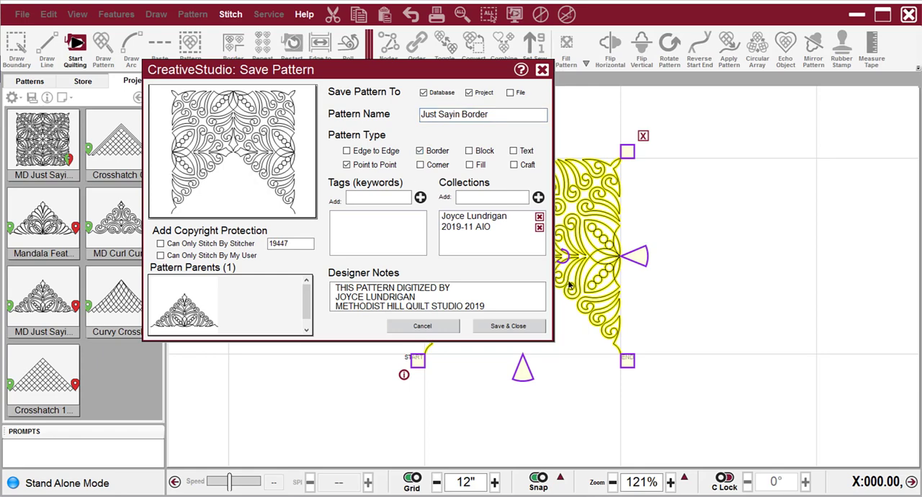
pyautogui.click(509, 326)
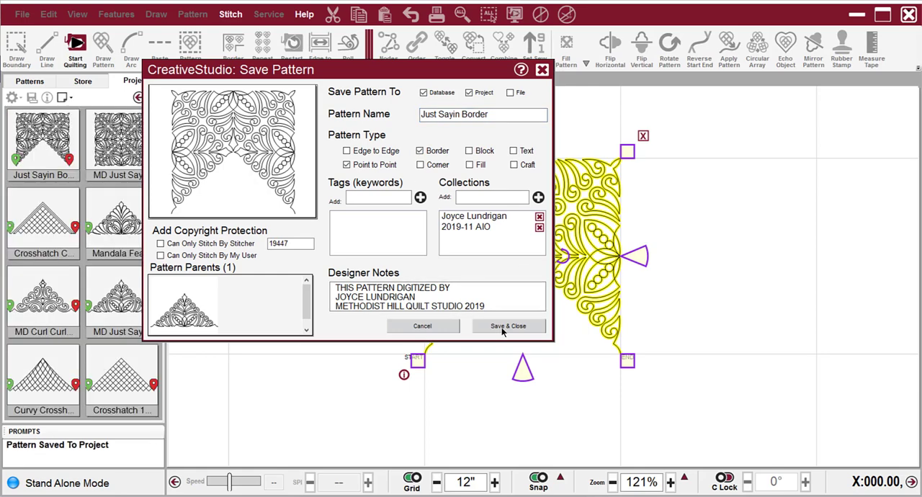
pyautogui.click(507, 325)
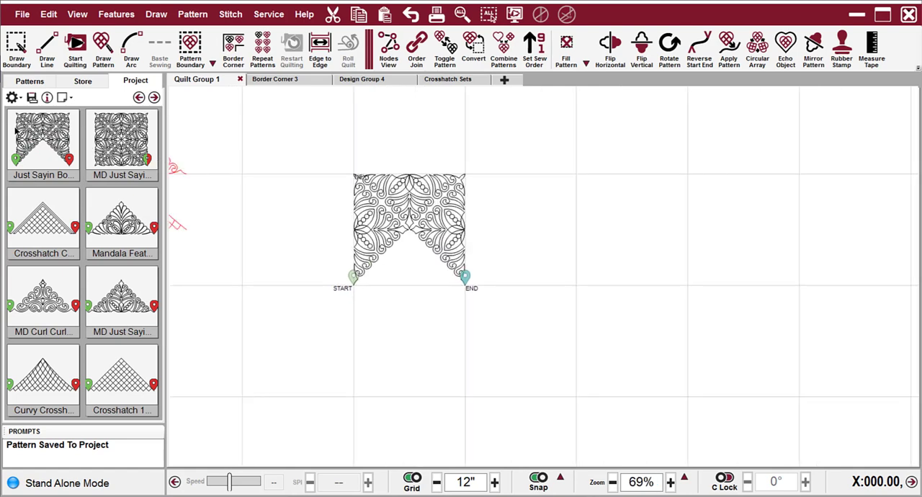
pyautogui.moveTo(26, 136)
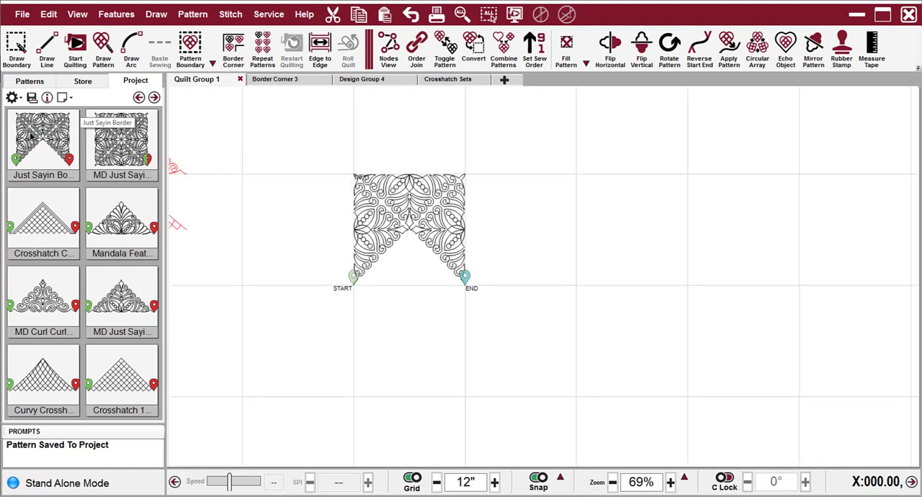
pyautogui.moveTo(121, 139)
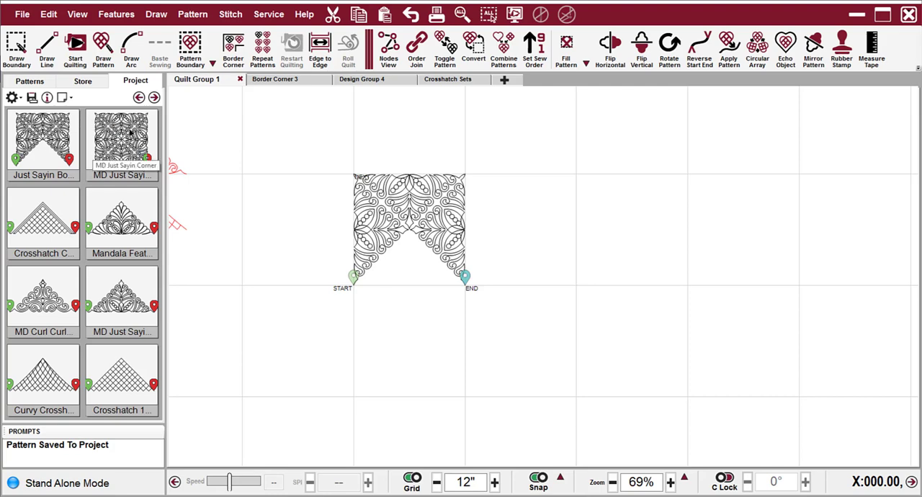
# Select MD Just Sayin Corner and Just Sayin Border together in the Project panel
pyautogui.click(121, 139)
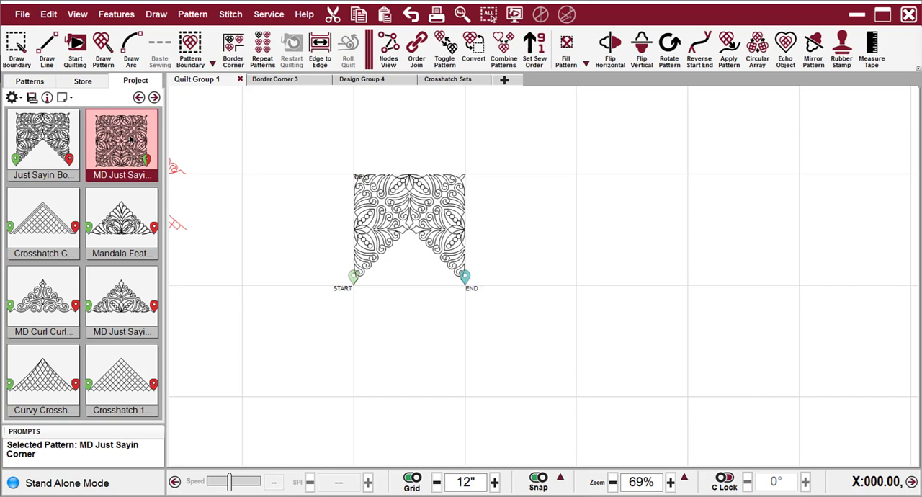
pyautogui.moveTo(43, 137)
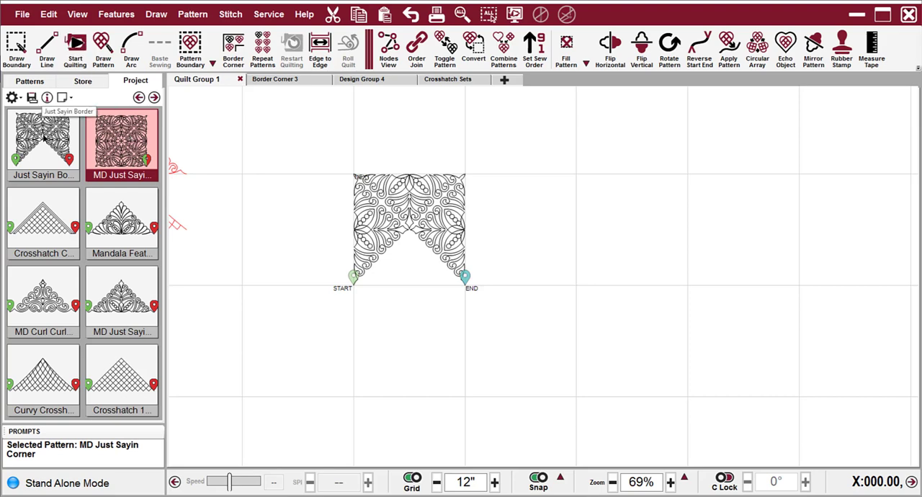
pyautogui.click(43, 139)
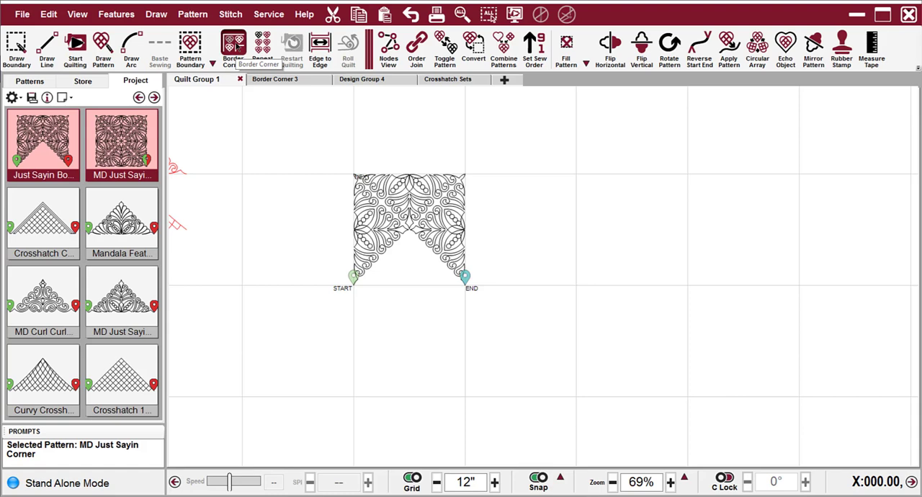
# Place an upper-left L-shaped Border Corner by its four corner points with length 72 and Connect
pyautogui.click(234, 46)
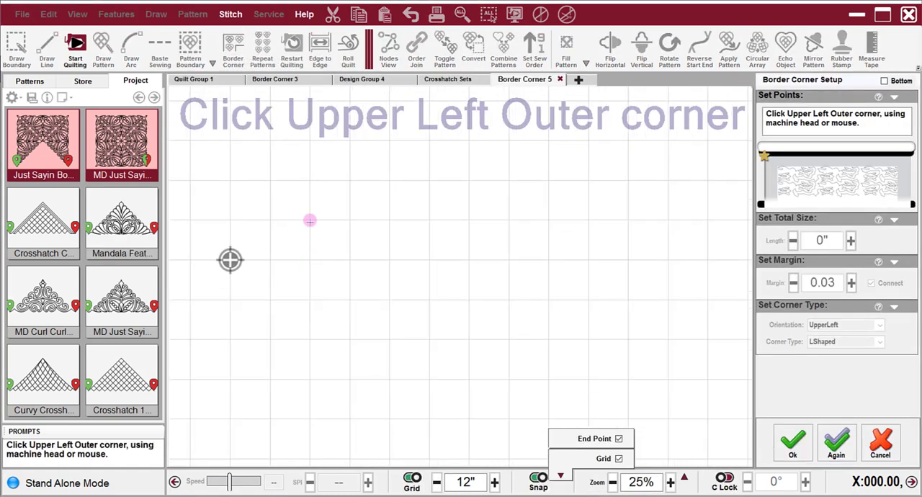
pyautogui.click(310, 217)
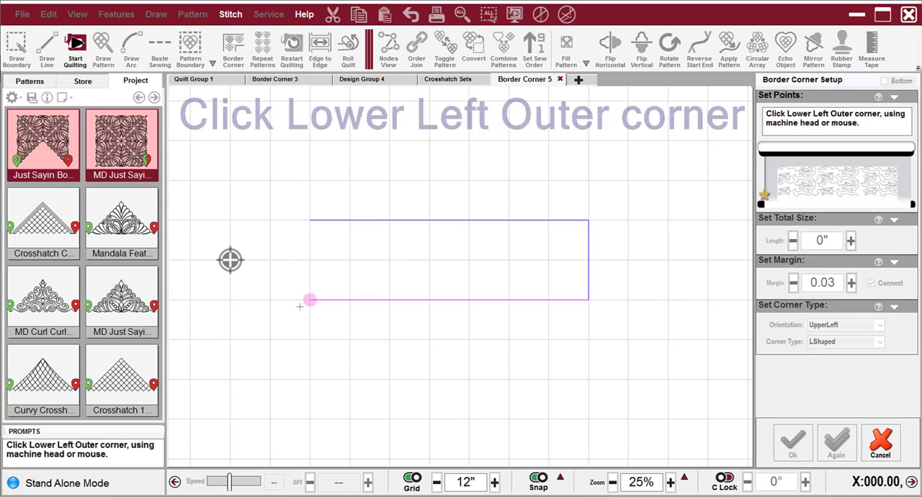
pyautogui.click(310, 300)
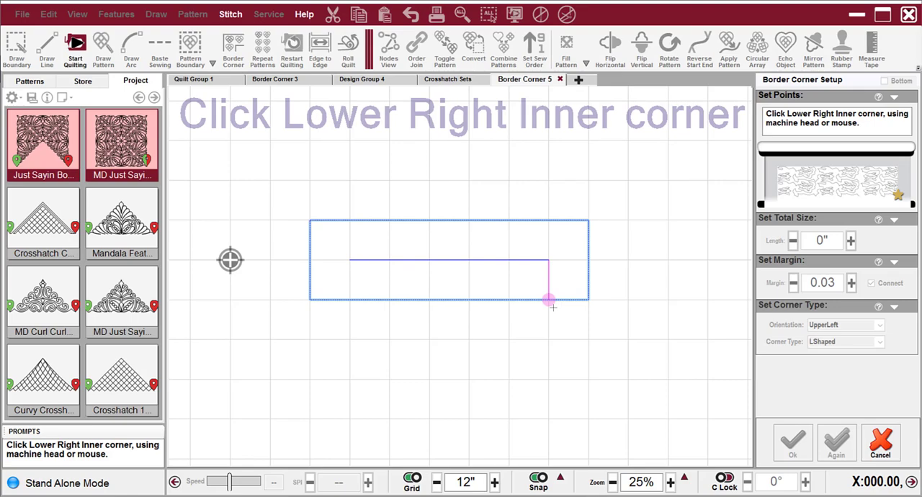
pyautogui.click(550, 300)
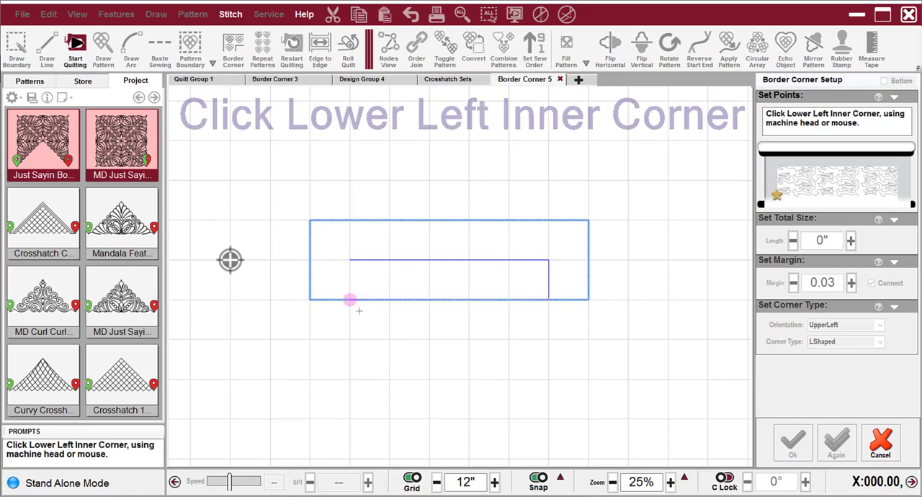
pyautogui.click(351, 300)
pyautogui.write('7')
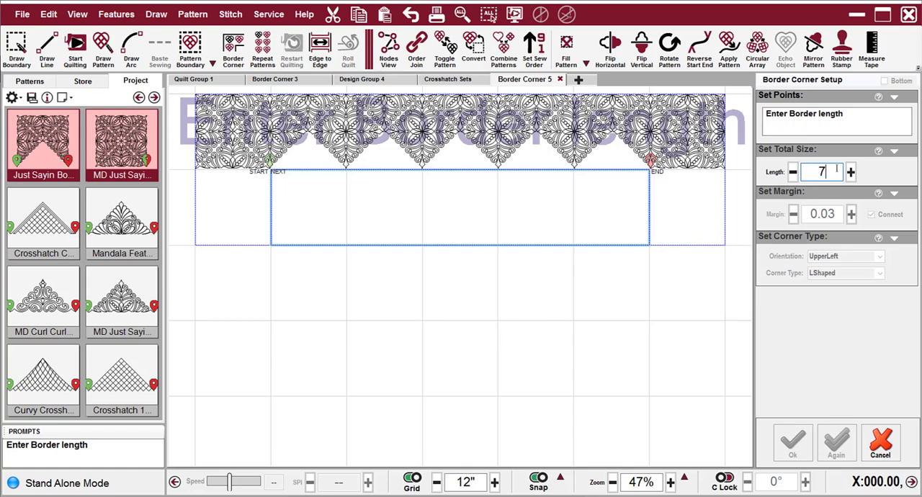
pyautogui.write('2"')
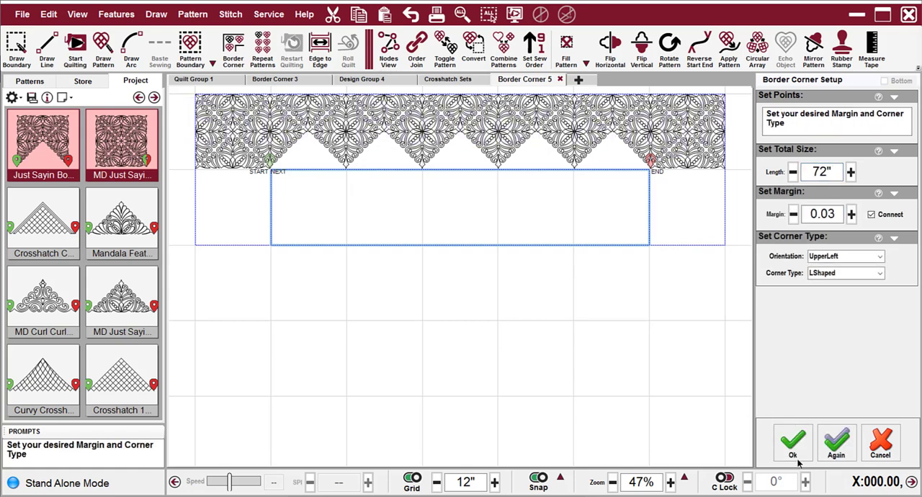
pyautogui.click(793, 443)
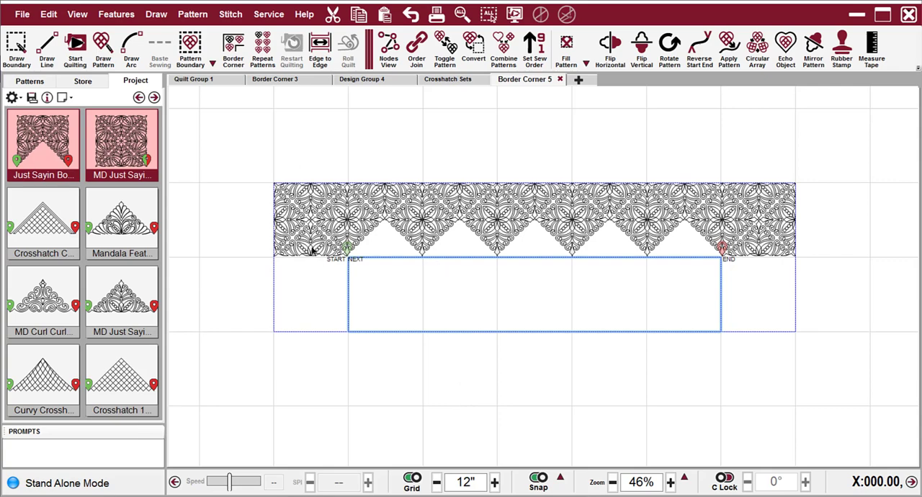
pyautogui.moveTo(836, 320)
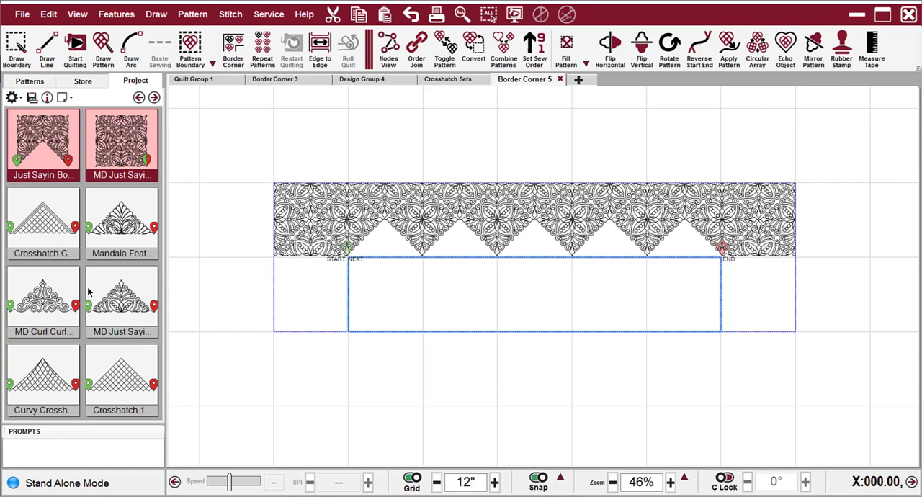
# Fill the Border Corner 5 gaps with the Curvy Crosshatch 12 P2P Triangle pattern
pyautogui.click(43, 375)
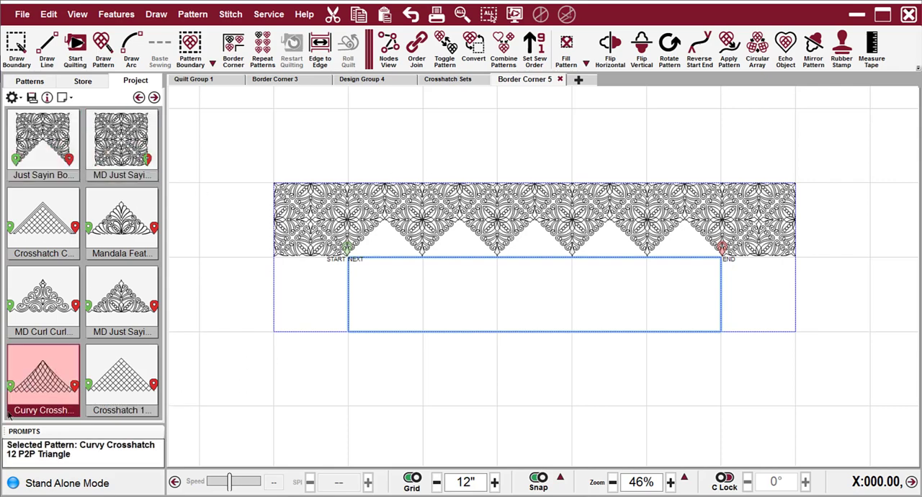
pyautogui.moveTo(531, 263)
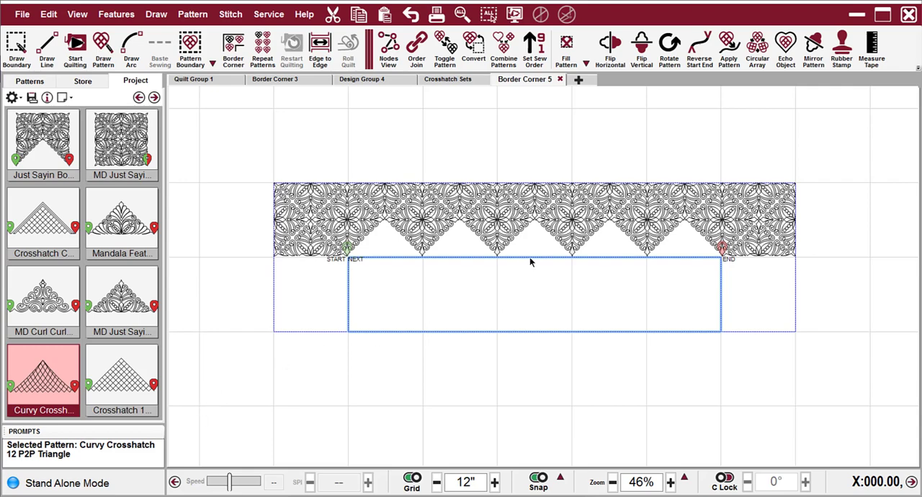
pyautogui.moveTo(349, 263)
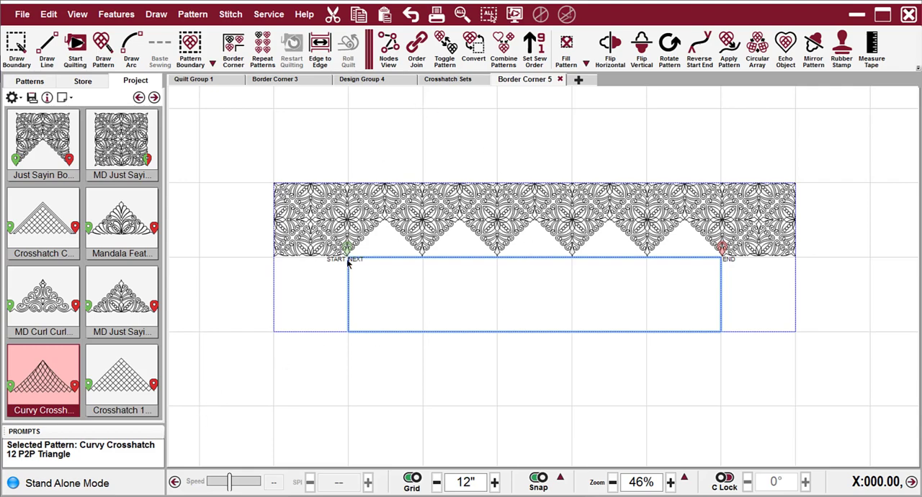
pyautogui.moveTo(422, 258)
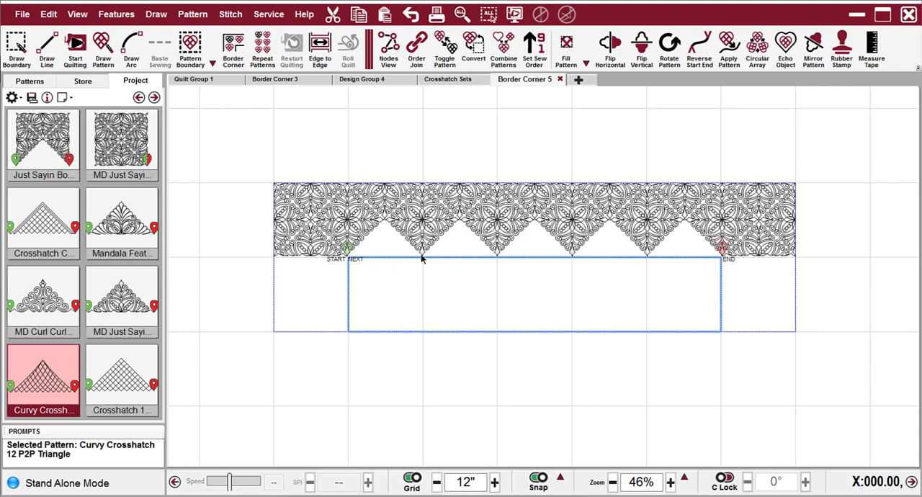
pyautogui.moveTo(569, 247)
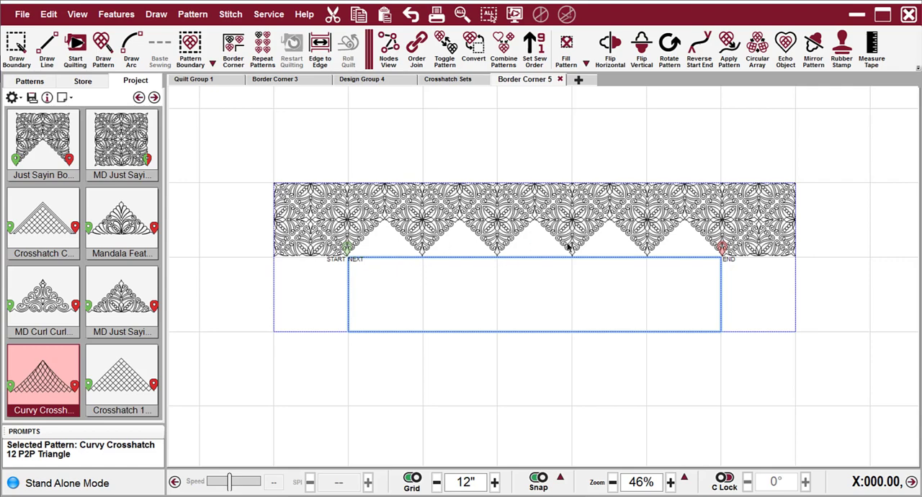
pyautogui.moveTo(724, 231)
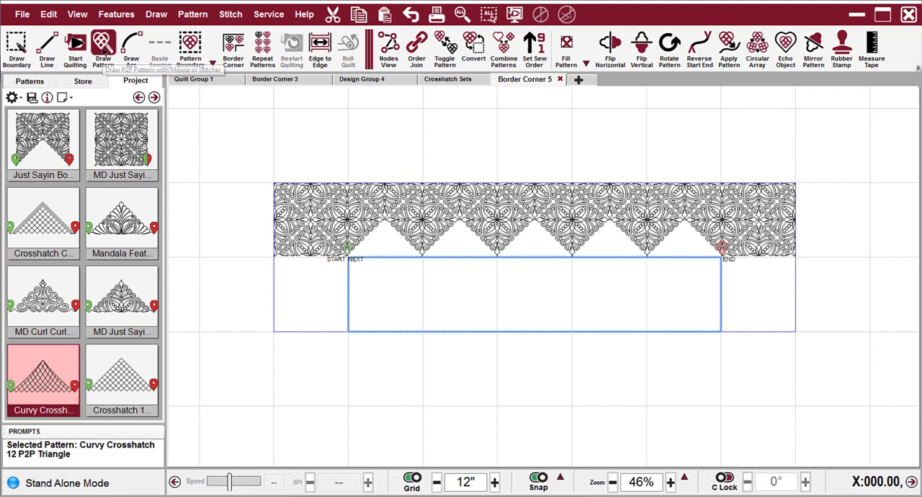
pyautogui.click(102, 46)
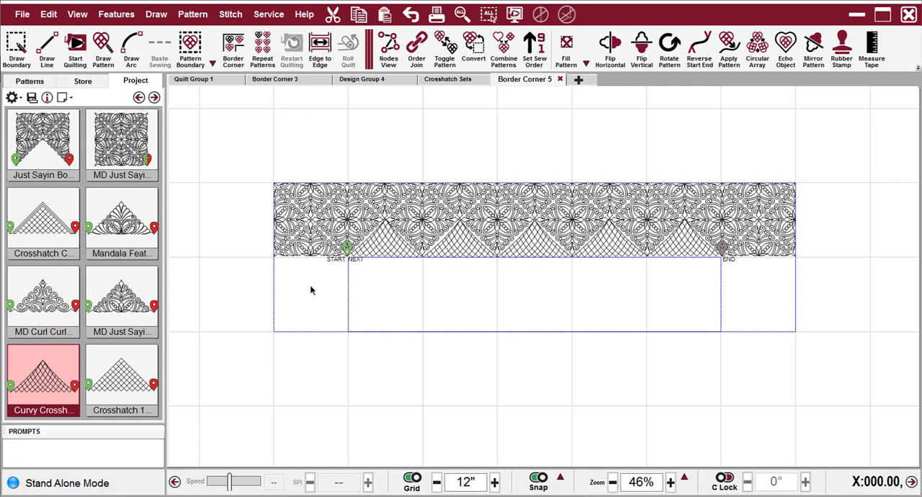
pyautogui.moveTo(343, 301)
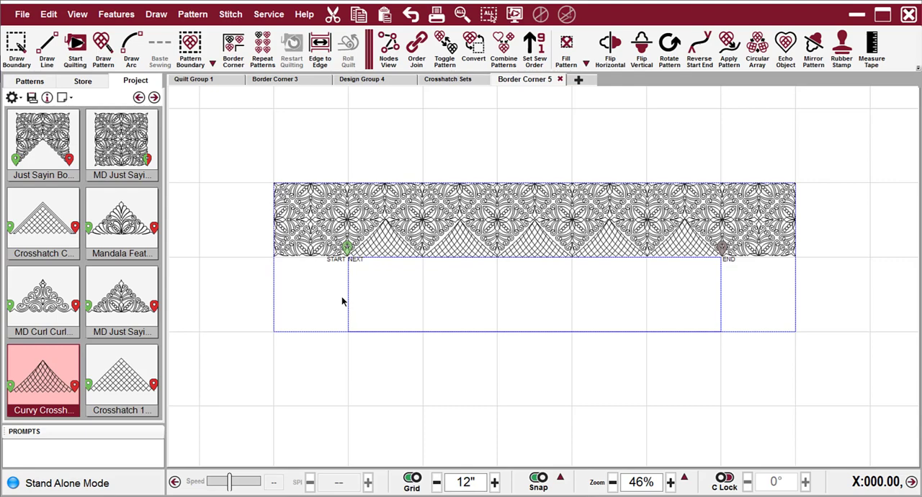
pyautogui.moveTo(755, 207)
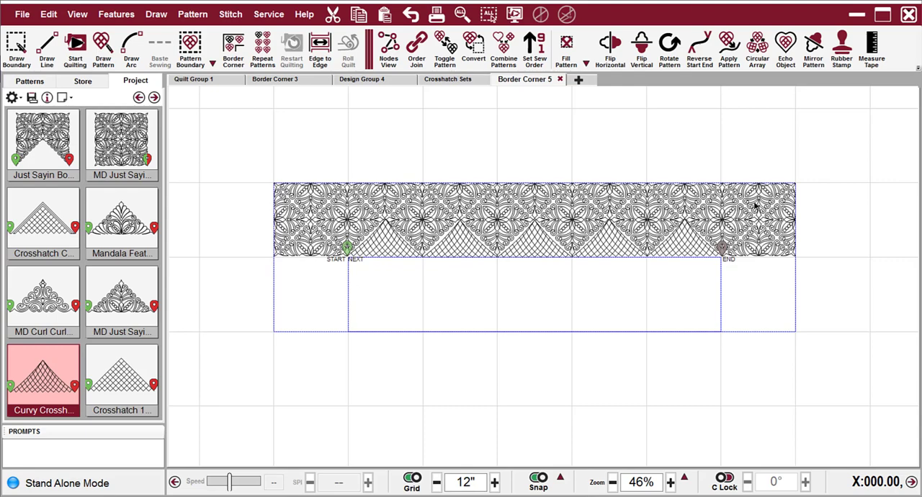
pyautogui.moveTo(383, 282)
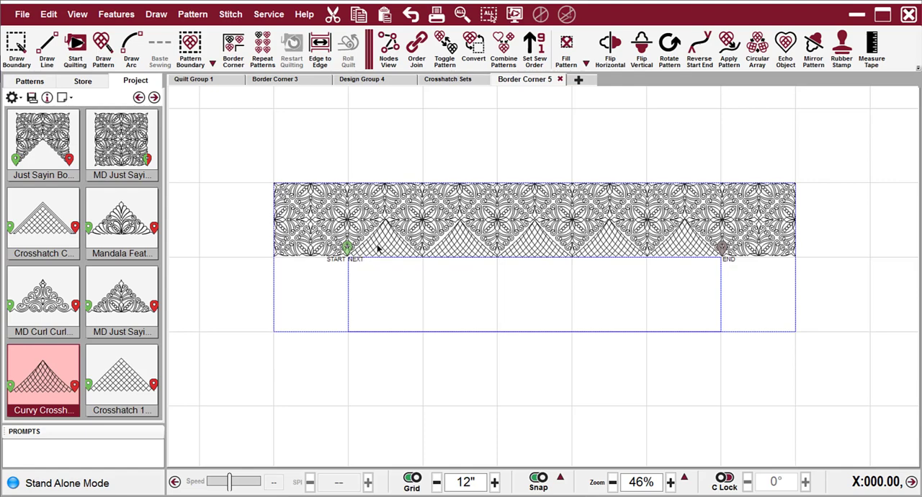
pyautogui.moveTo(386, 242)
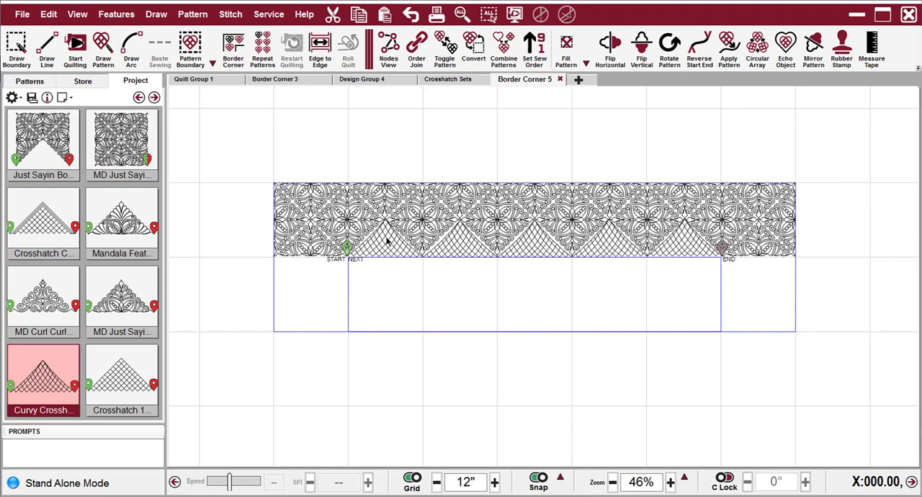
pyautogui.moveTo(709, 266)
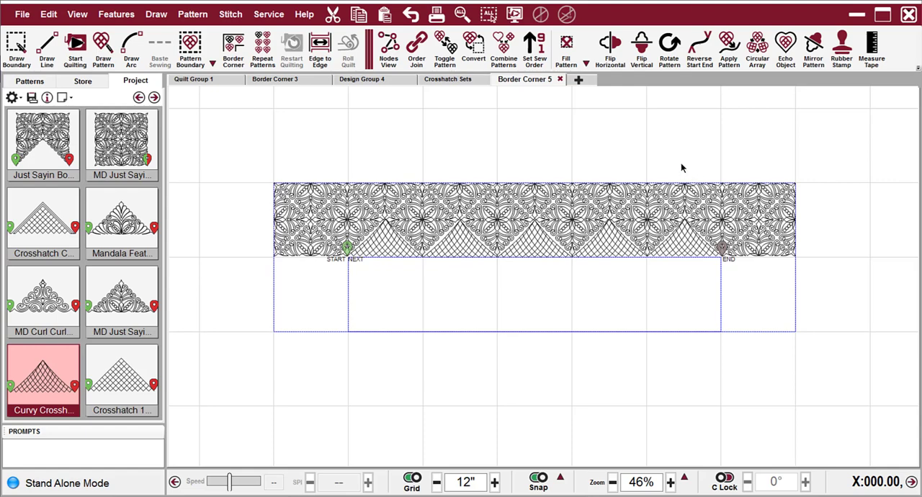
pyautogui.moveTo(651, 242)
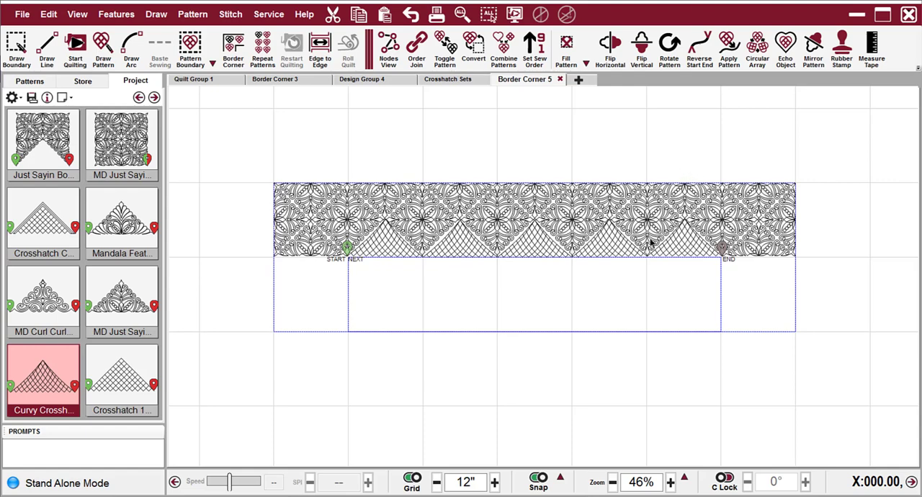
pyautogui.moveTo(448, 233)
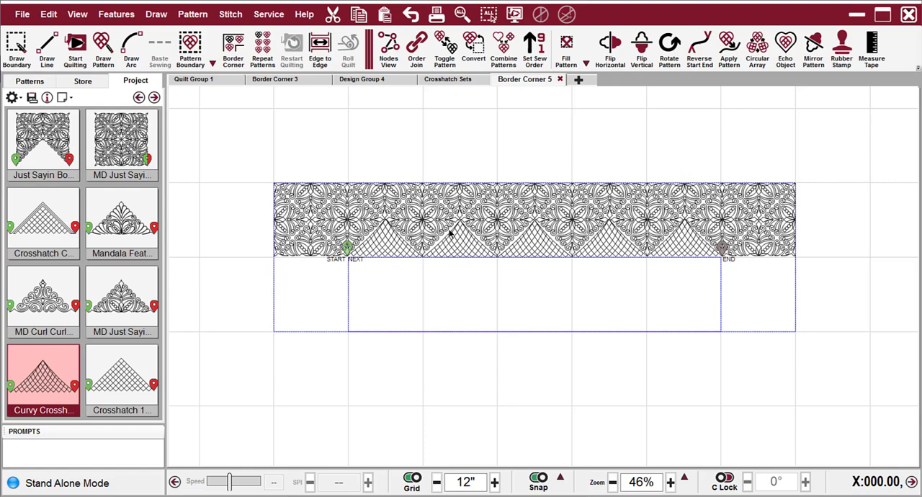
pyautogui.moveTo(848, 253)
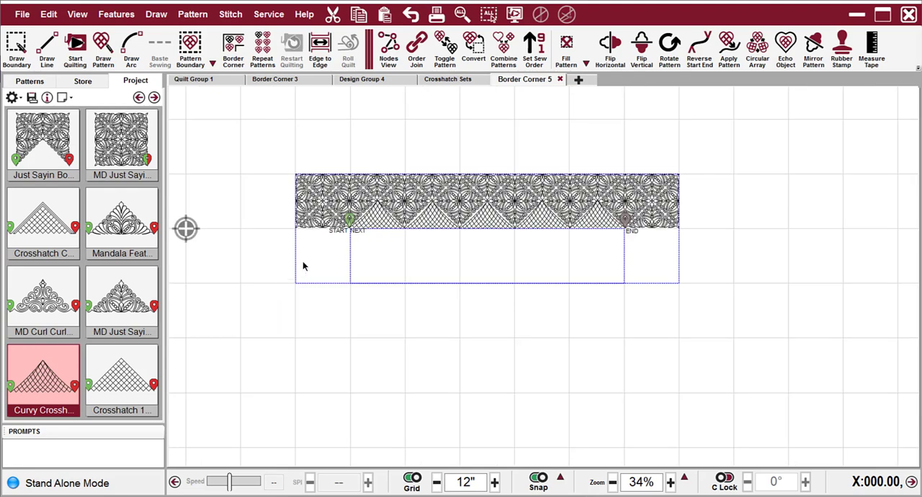
pyautogui.moveTo(335, 98)
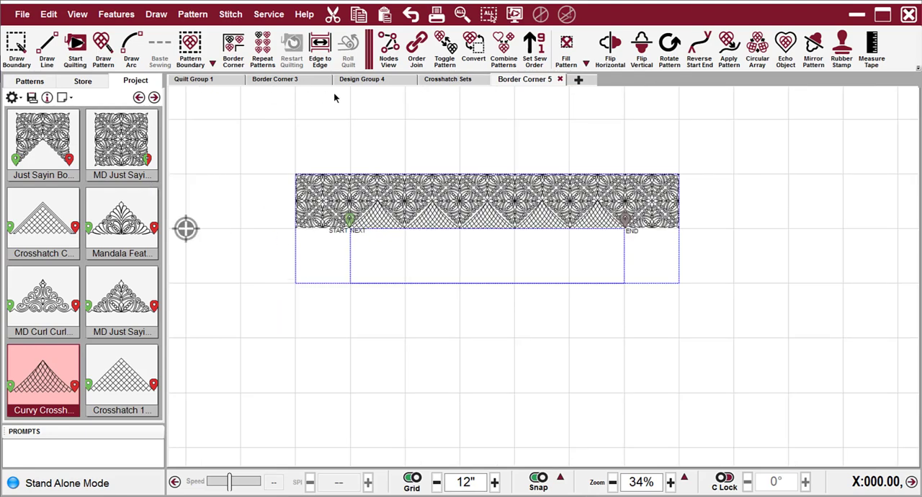
# Return to Quilt Group 1 and choose MD Curl Curl 2 P2P Tri from project patterns
pyautogui.click(195, 79)
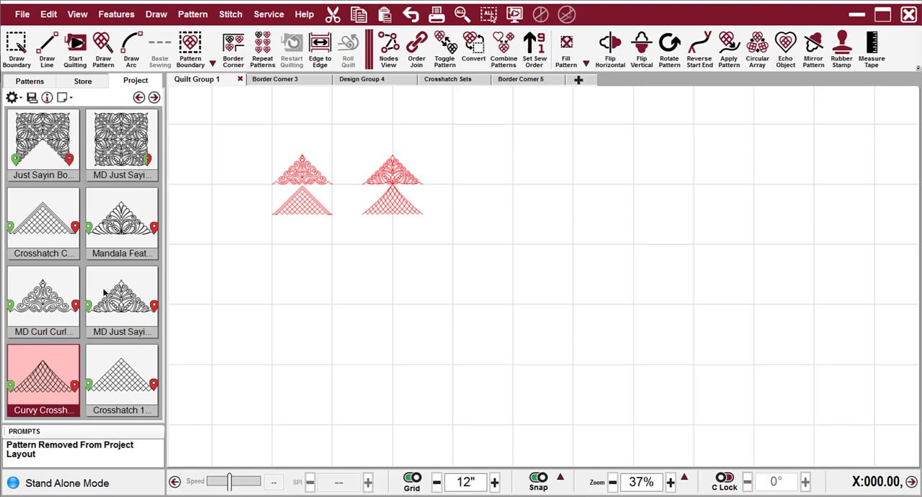
pyautogui.moveTo(51, 296)
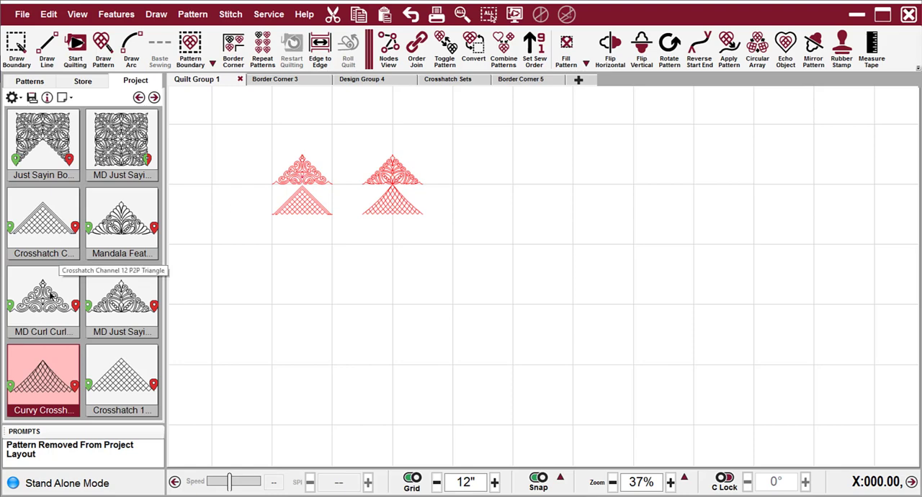
pyautogui.click(43, 300)
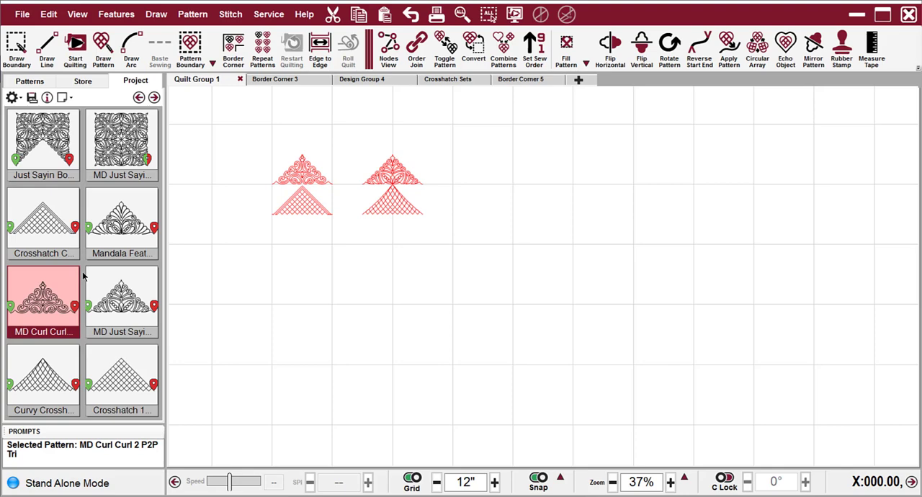
pyautogui.moveTo(109, 266)
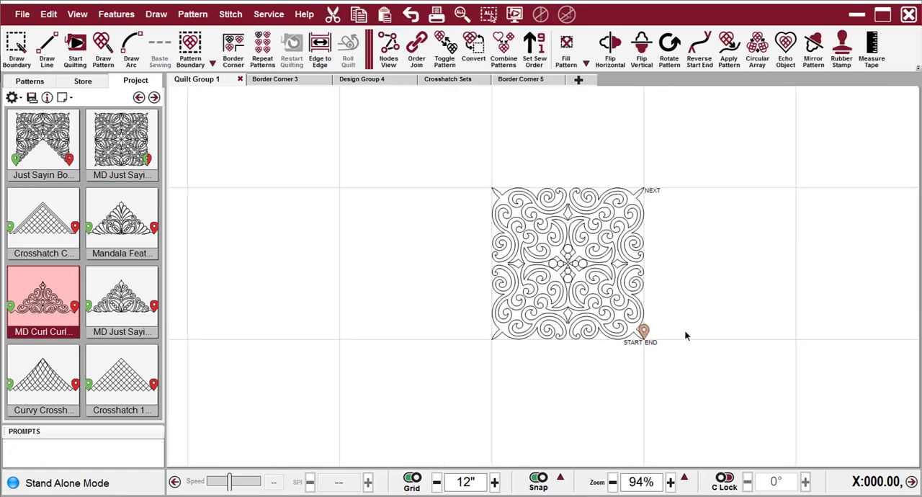
# Reverse the bottom curl triangle's stitch direction and Order Join all four triangles
pyautogui.click(671, 482)
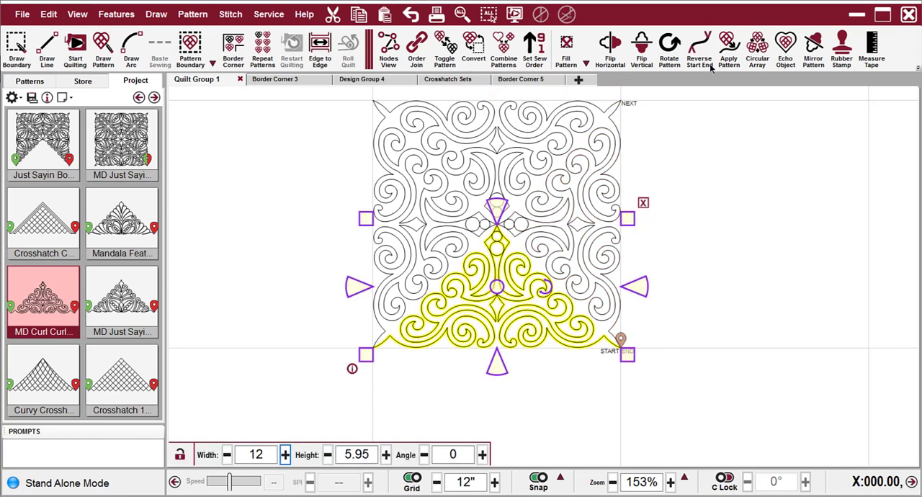
pyautogui.click(698, 46)
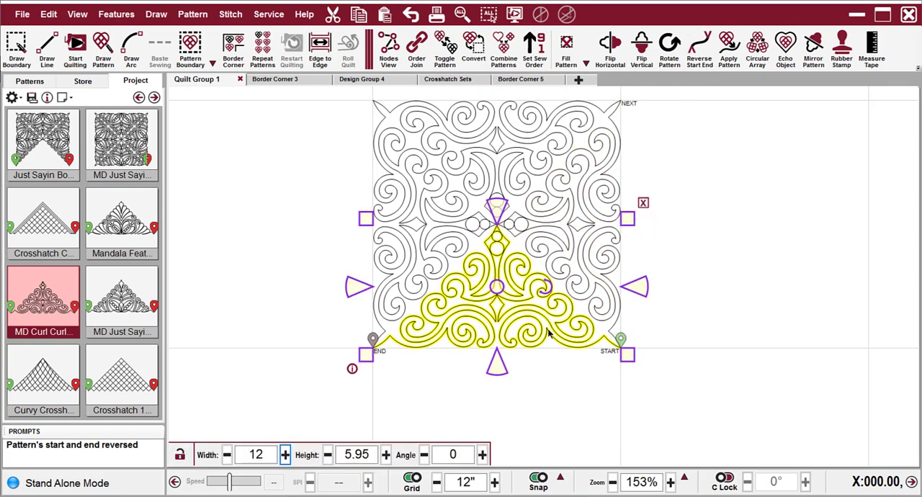
pyautogui.click(416, 49)
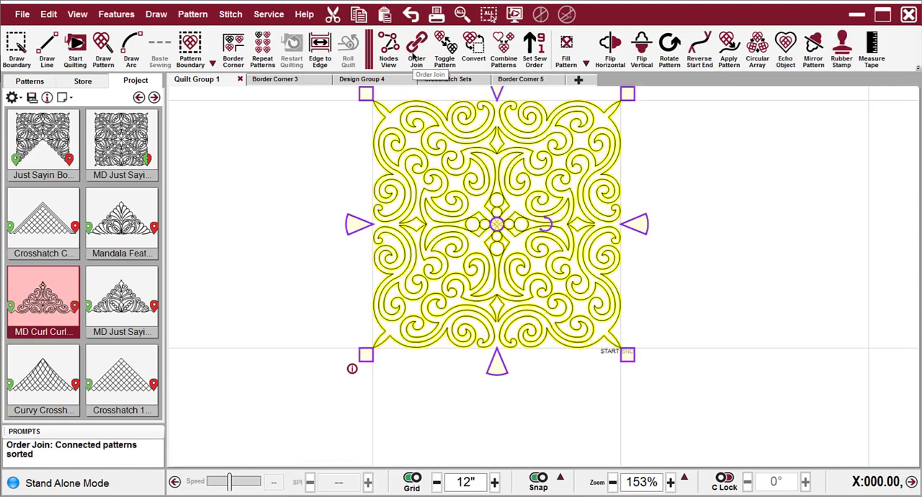
pyautogui.moveTo(615, 386)
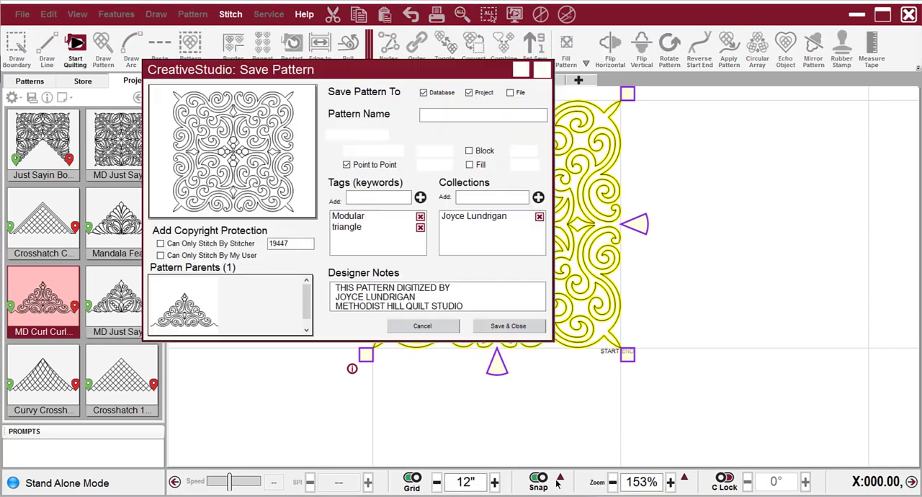
# Save the joined square as the corner pattern 'MD Curl Curl Corner'
pyautogui.write('MD Curl Curl Corner')
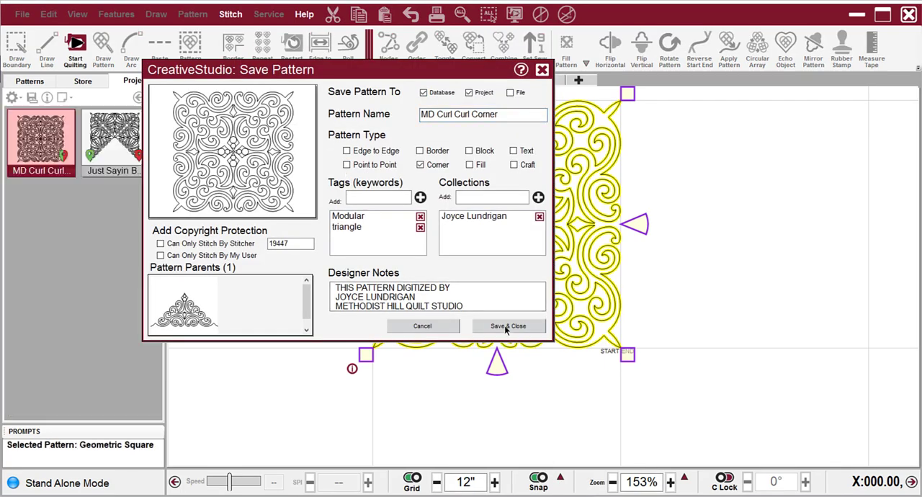
pyautogui.click(507, 326)
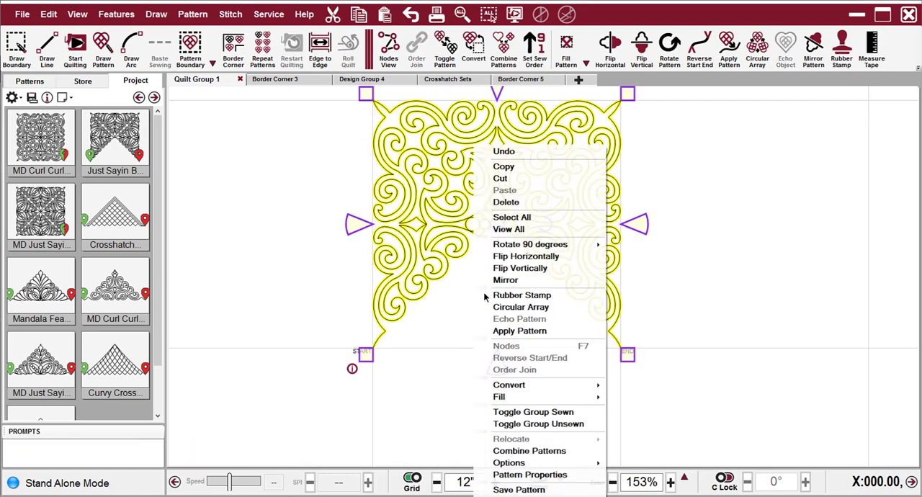
# Save the notched curl half as the point-to-point border pattern 'MD Curl Curl Border'
pyautogui.click(519, 490)
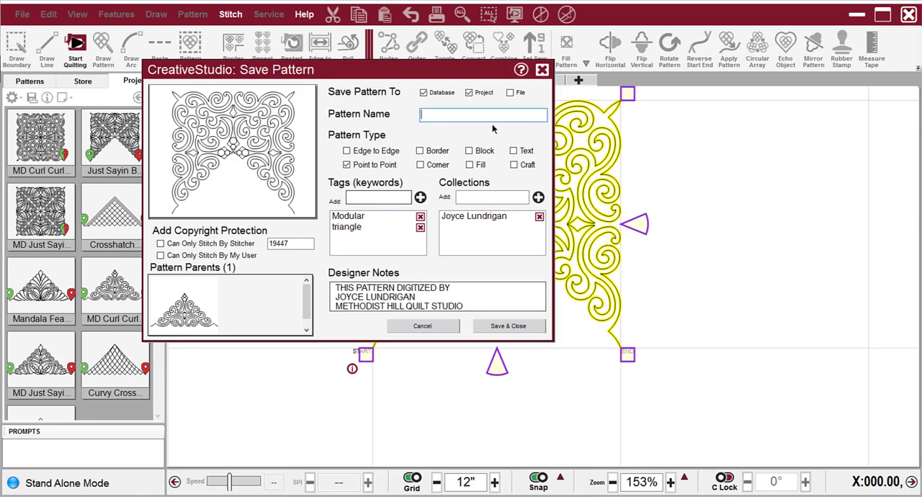
pyautogui.write('MD Curl Curl Border')
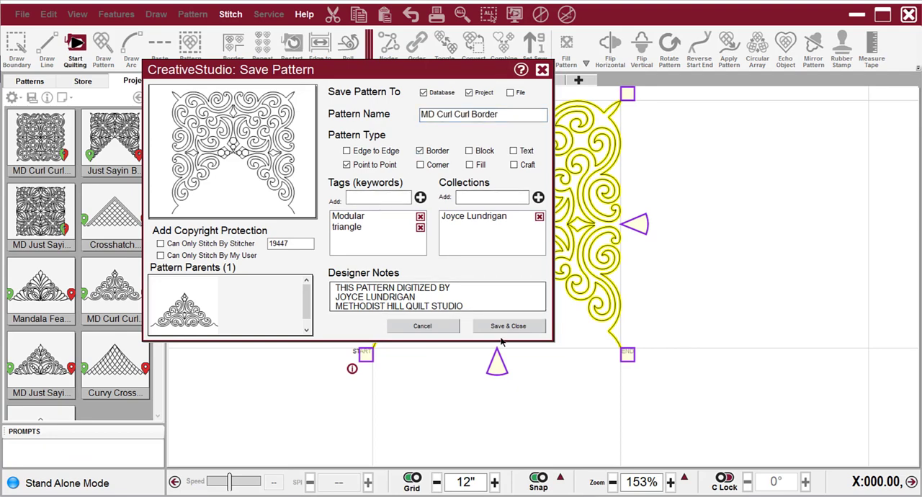
pyautogui.click(509, 326)
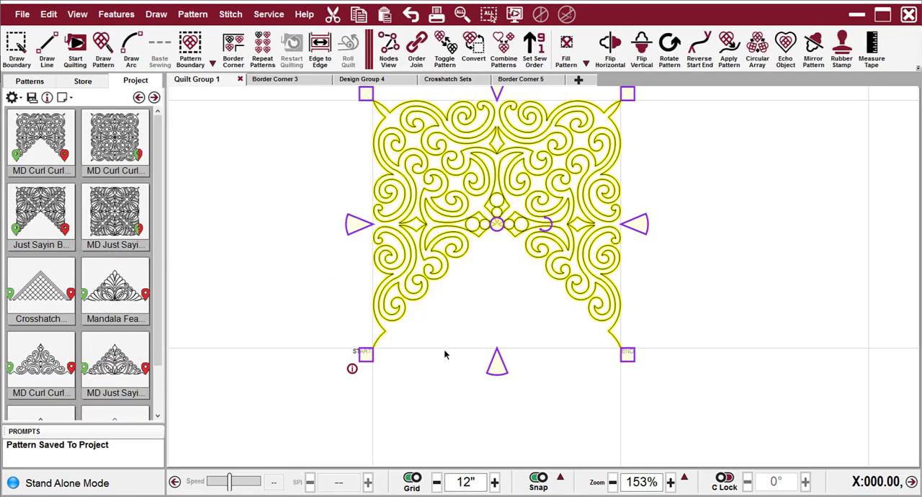